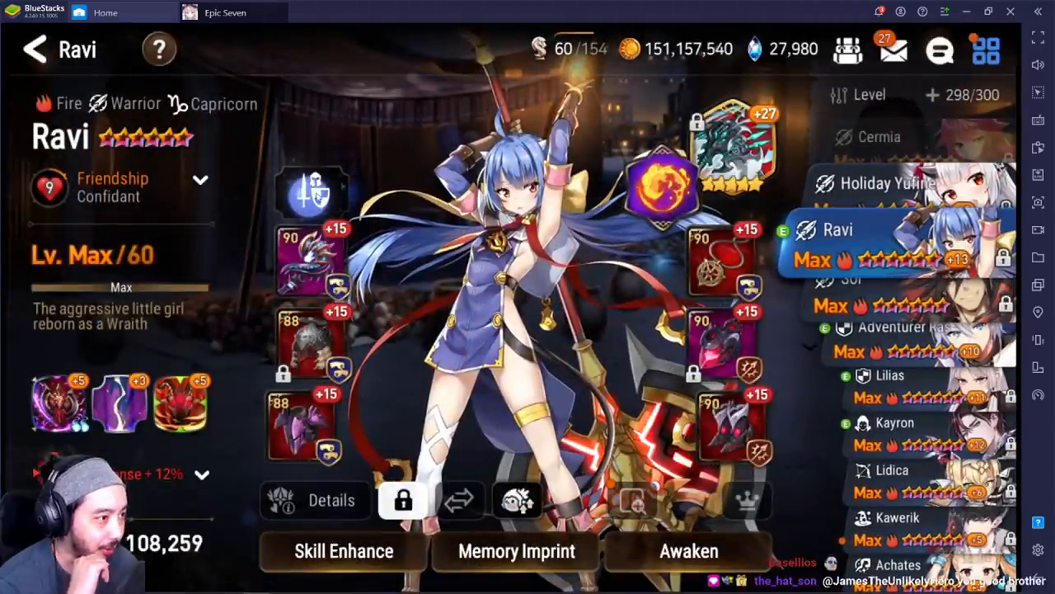
- Open Ravi's Manage Equipment, review the BlueStacks Engine settings and close them
left_click(460, 501)
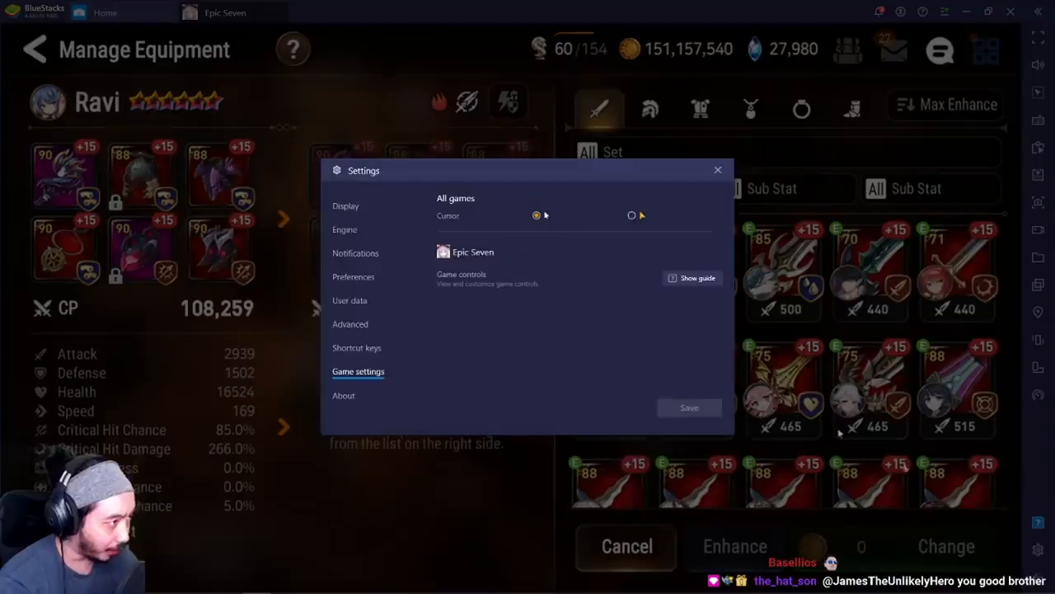
left_click(345, 229)
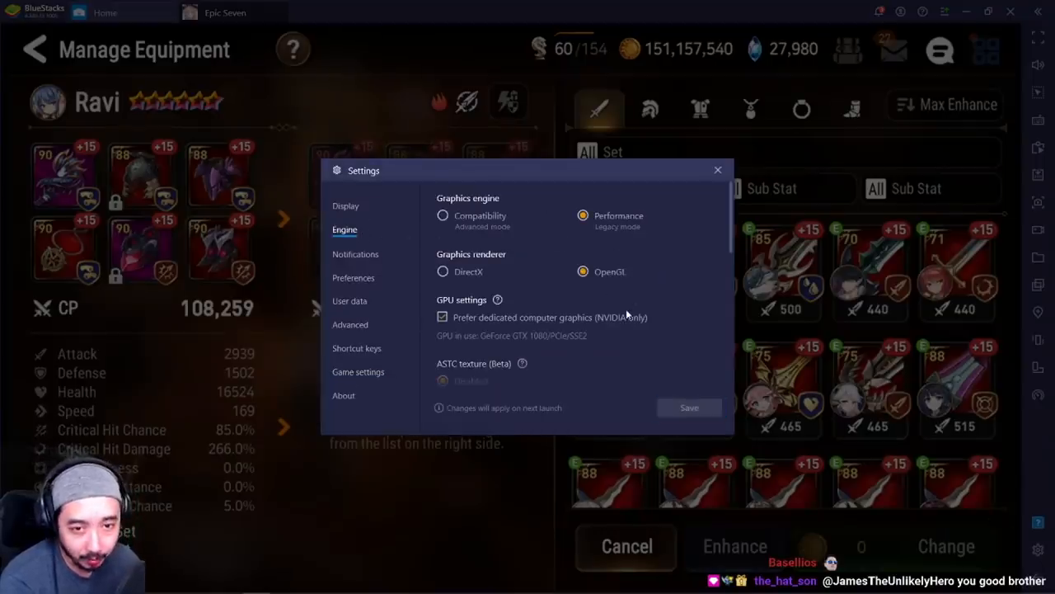
left_click(346, 204)
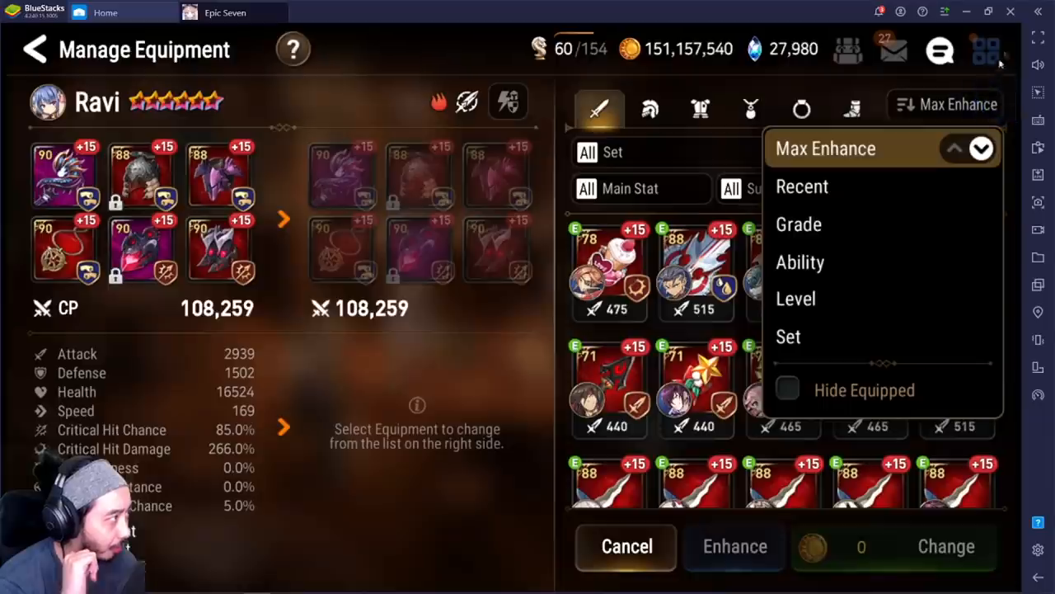
- Review the in-game Account and Game Settings, then return to Ravi's hero page
left_click(961, 104)
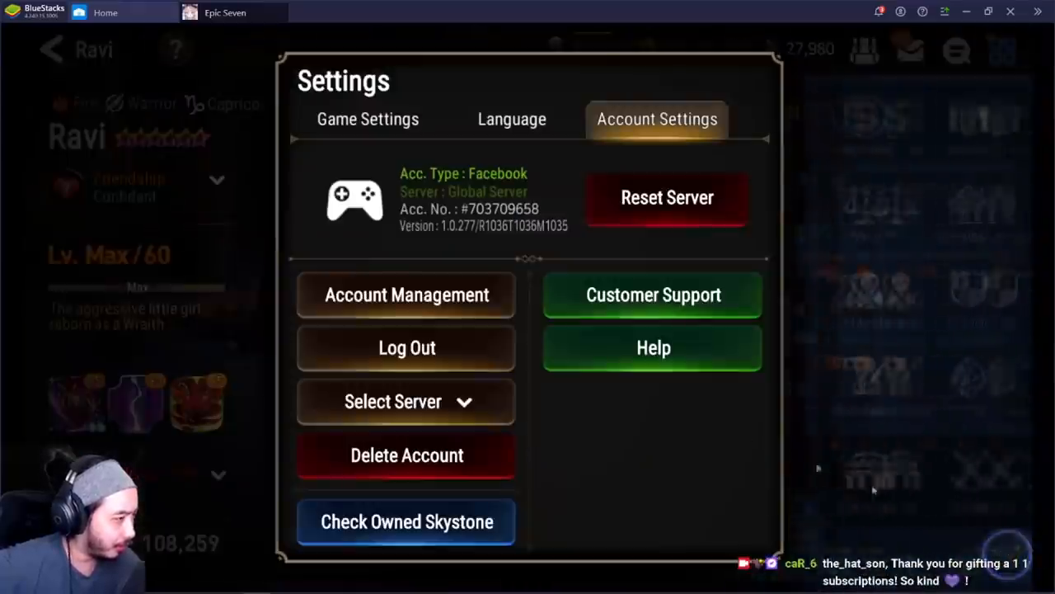
left_click(366, 119)
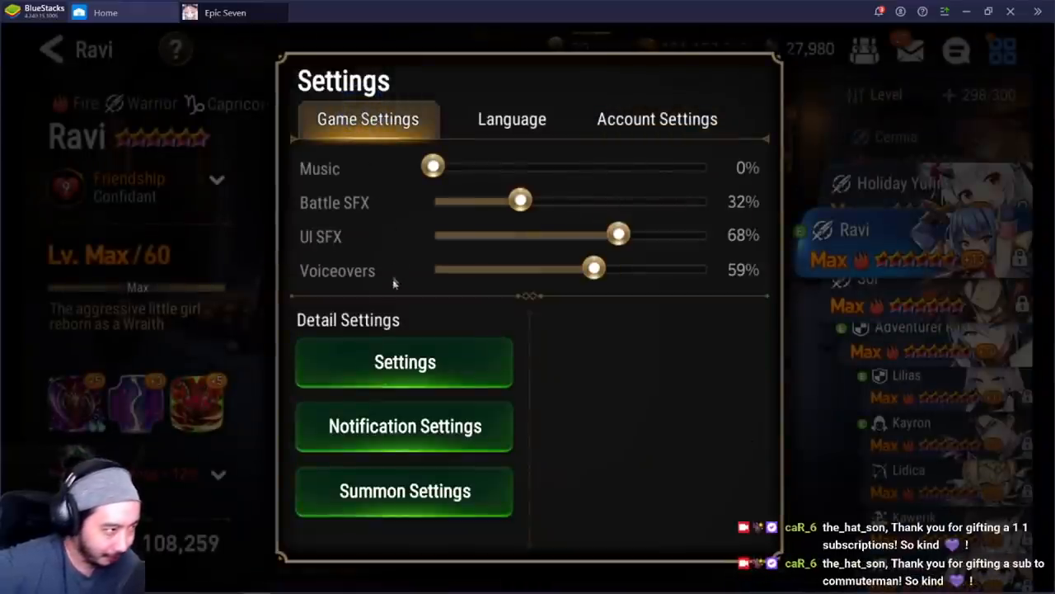
left_click(405, 361)
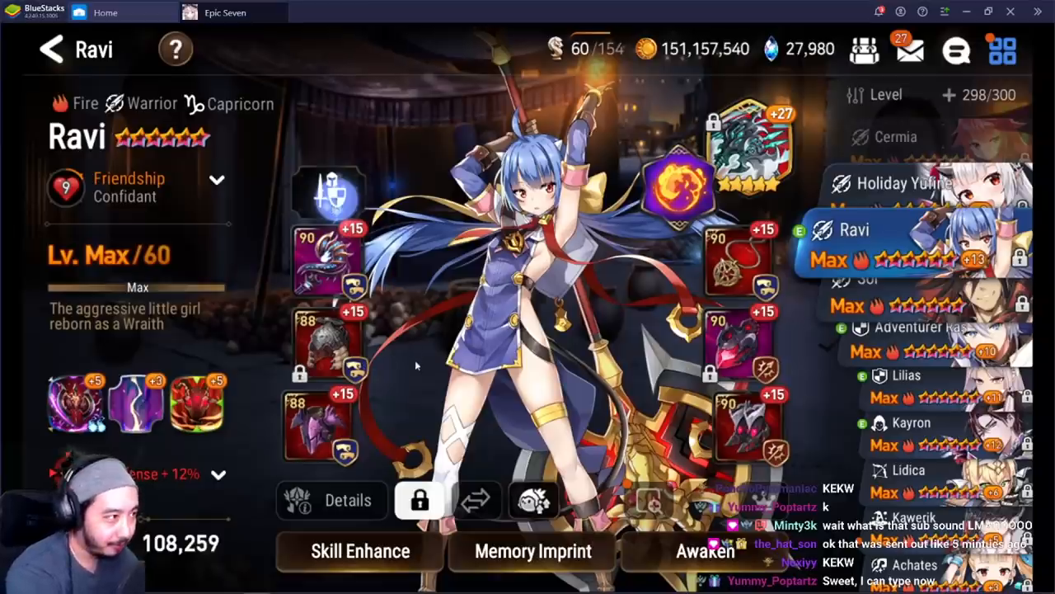
- Preview candidate weapons on Ravi, from Witchaven's Candy Wand to Greater Azimanus Fighter's Dagger
left_click(474, 499)
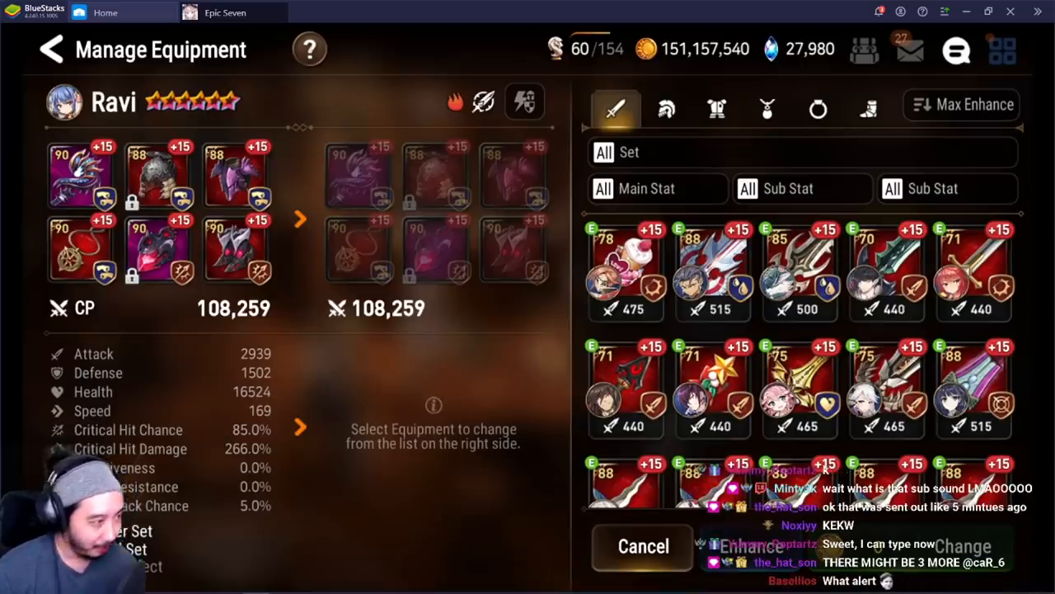
left_click(625, 272)
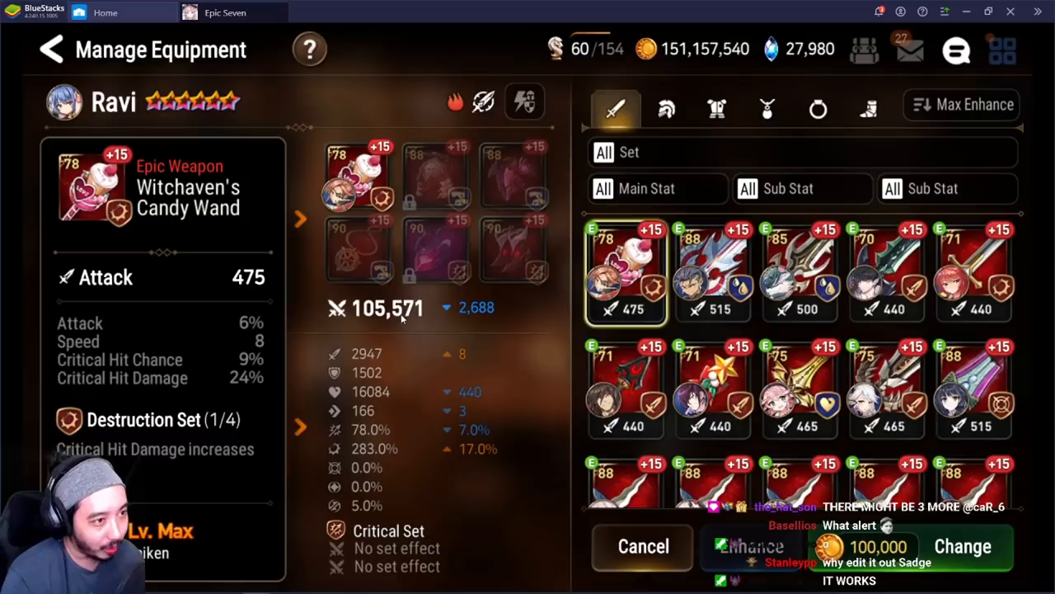
mouse_move(468, 326)
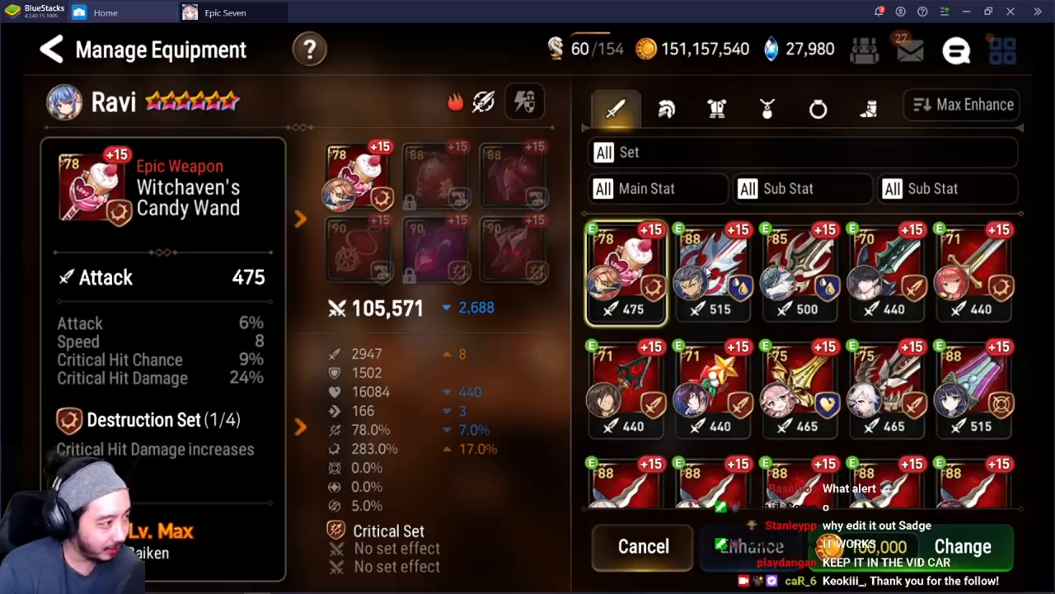
left_click(798, 272)
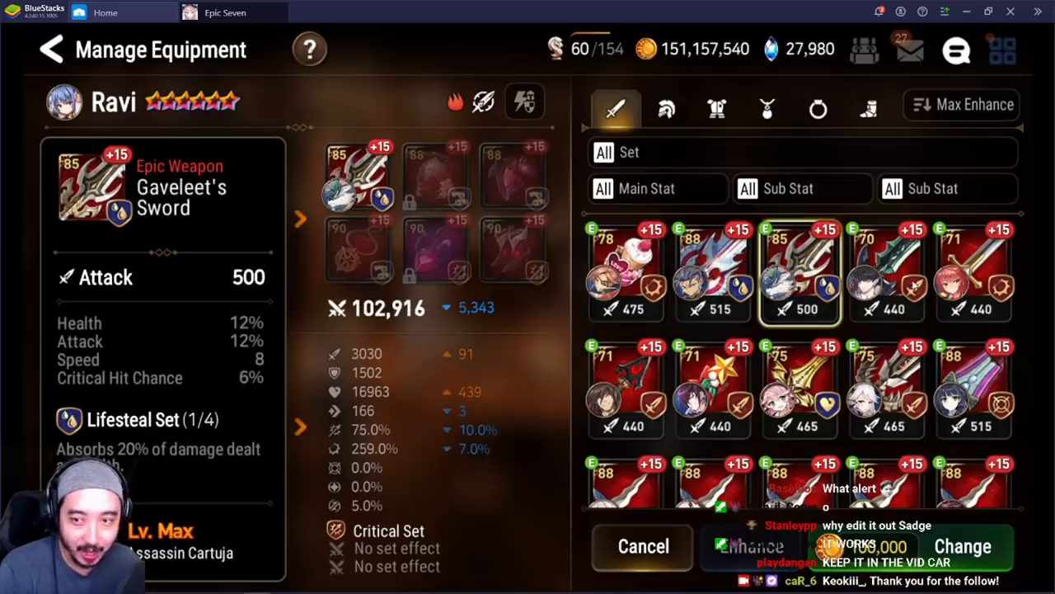
left_click(973, 272)
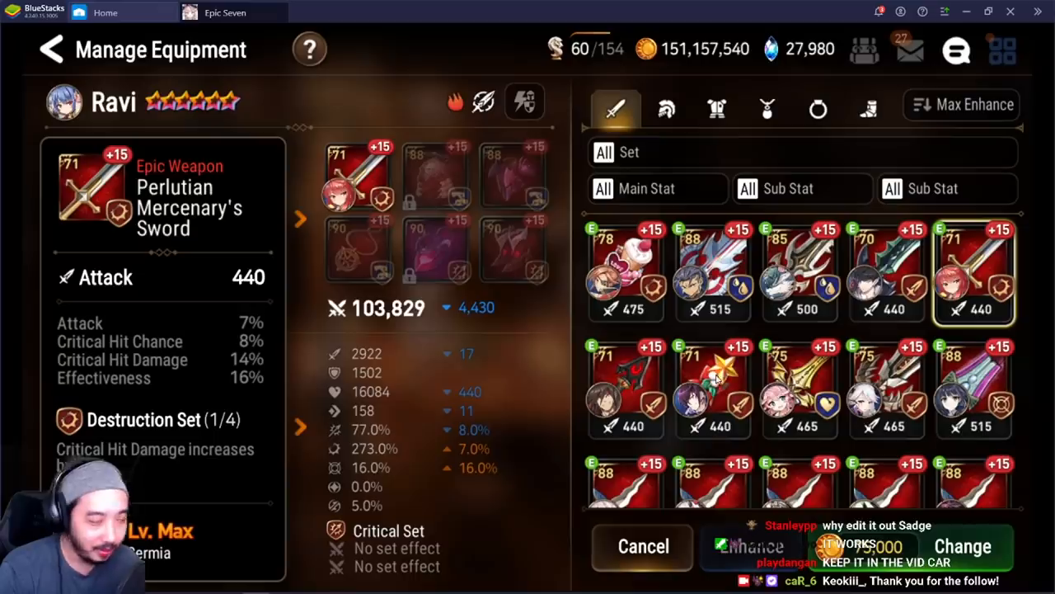
left_click(712, 388)
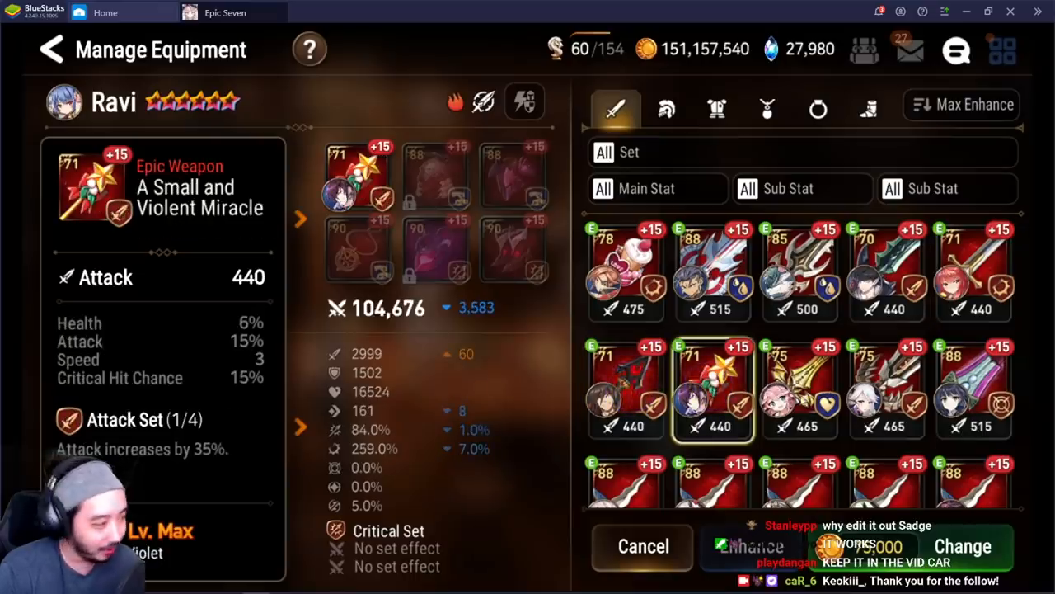
left_click(972, 388)
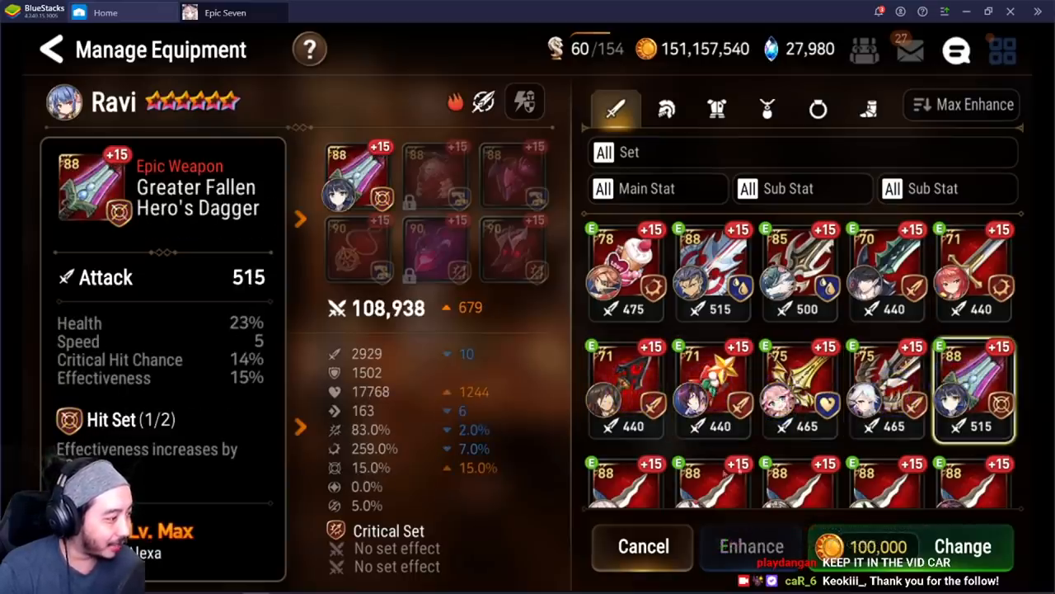
left_click(798, 478)
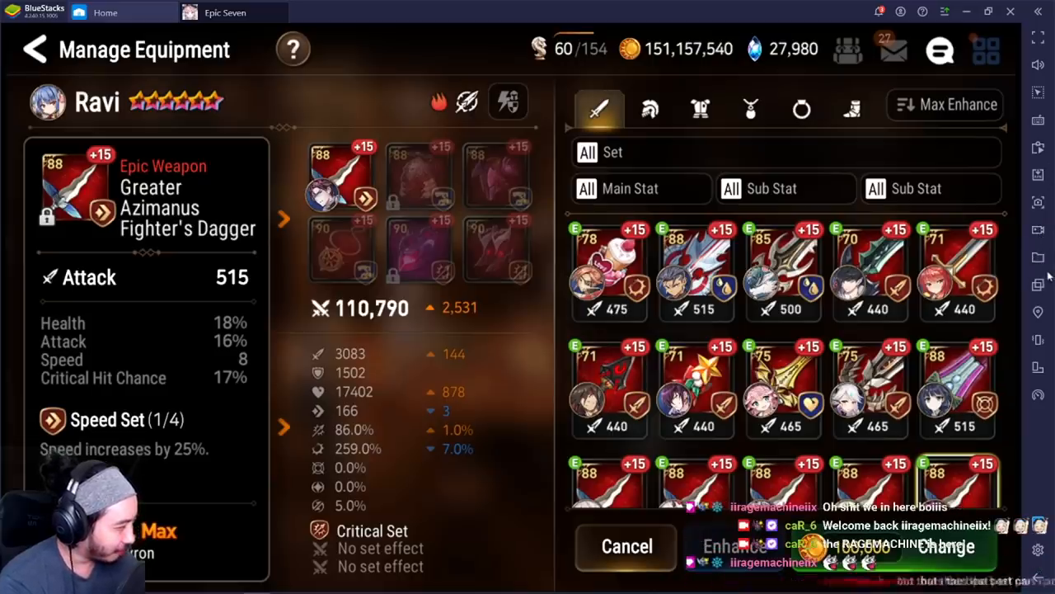
mouse_move(607, 326)
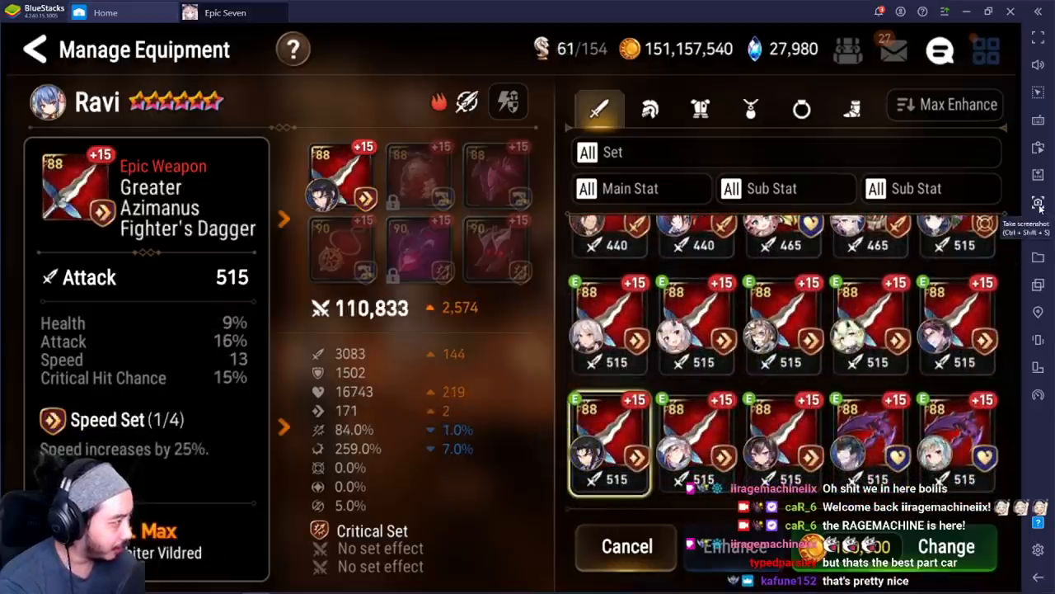
- Save a gear screenshot and select the screenshot folder's path in File Explorer
left_click(1038, 203)
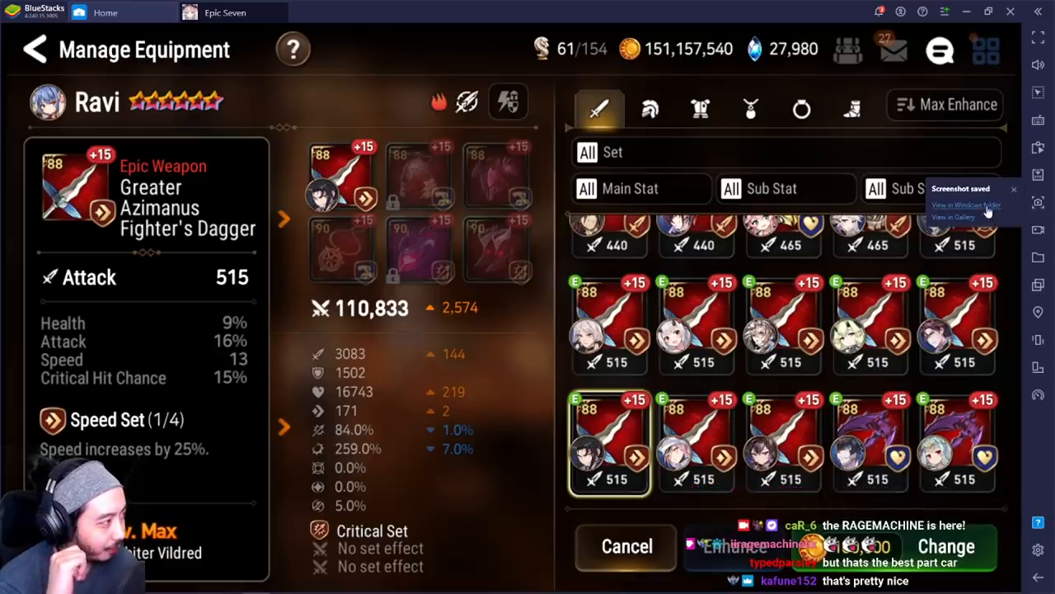
left_click(965, 204)
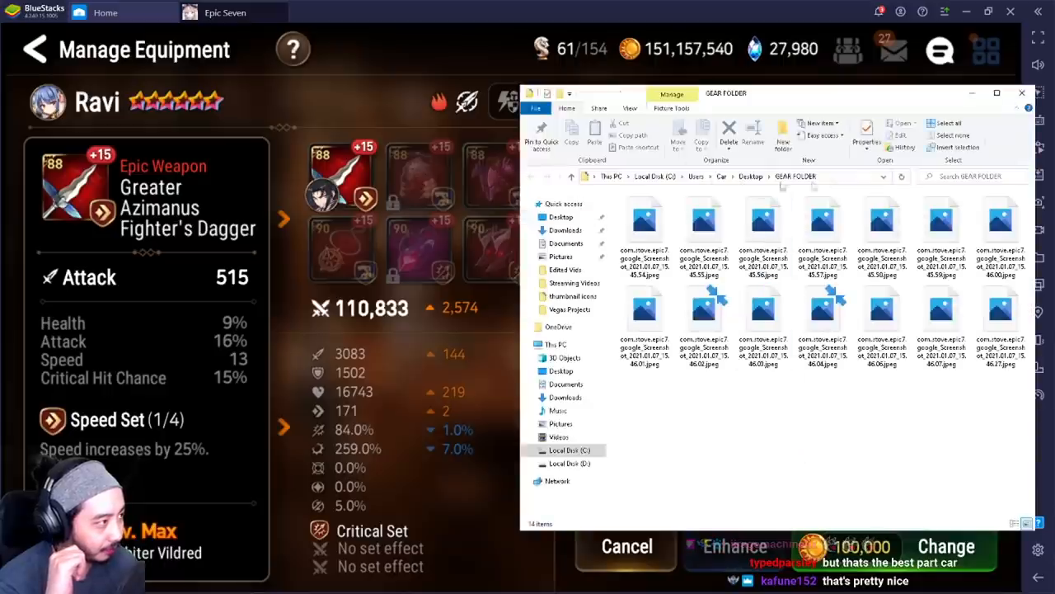
left_click(734, 175)
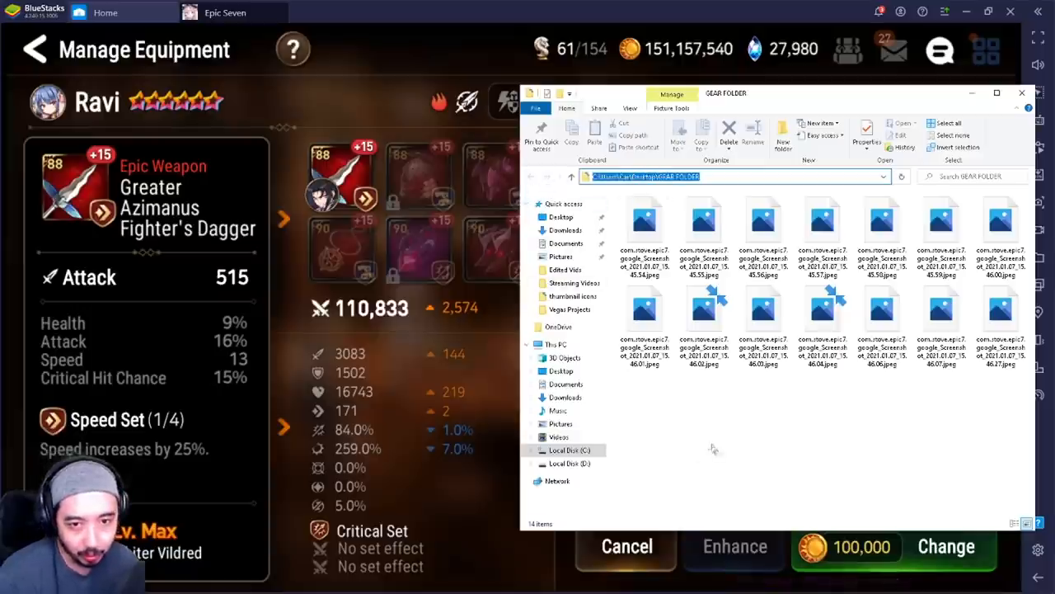
mouse_move(729, 422)
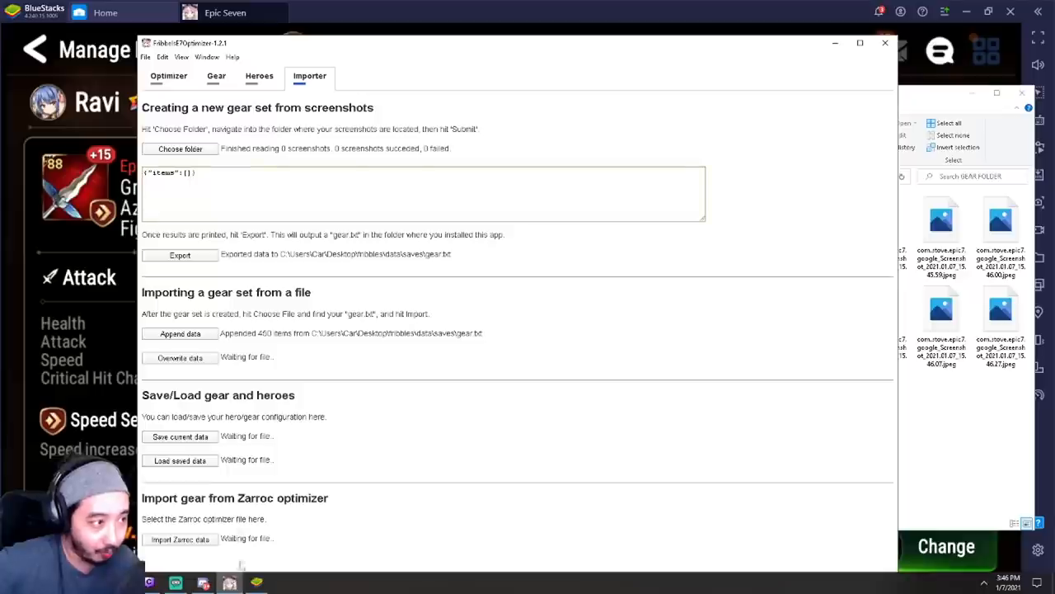
- Point the optimizer's importer at GEAR FOLDER on the Desktop as the screenshot source
left_click(179, 149)
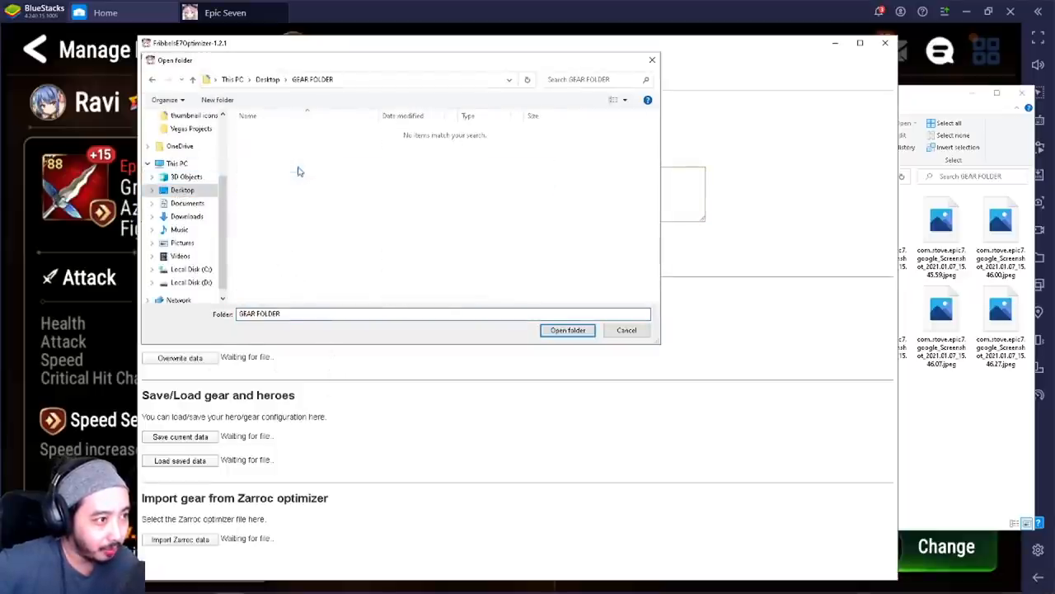
left_click(567, 330)
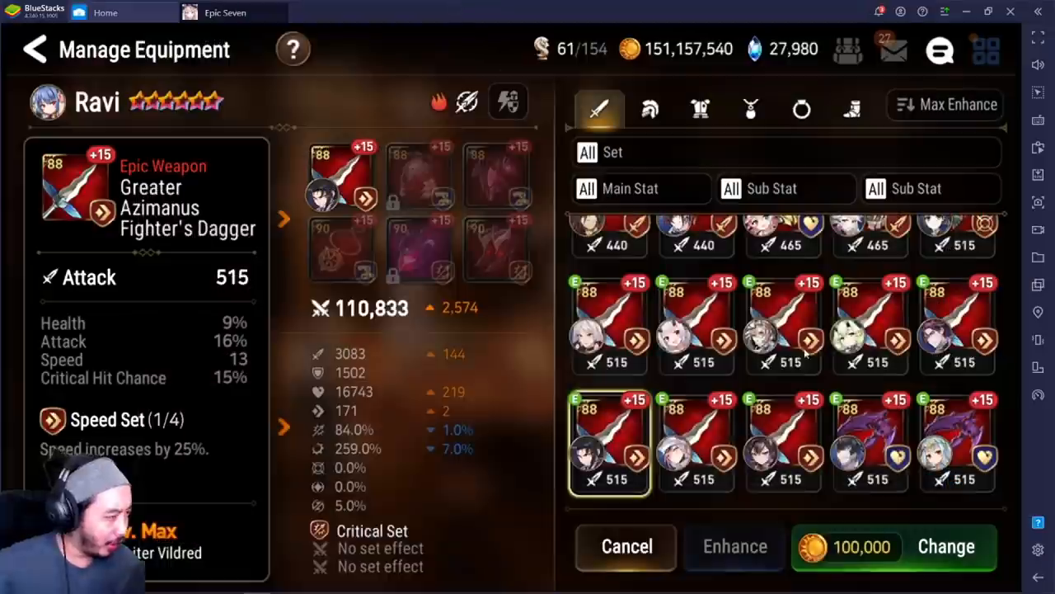
- Preview more weapons on Ravi, including Arahakan's Fang and the level 67 Azimanus Fighter's Dagger
scroll("down", 3)
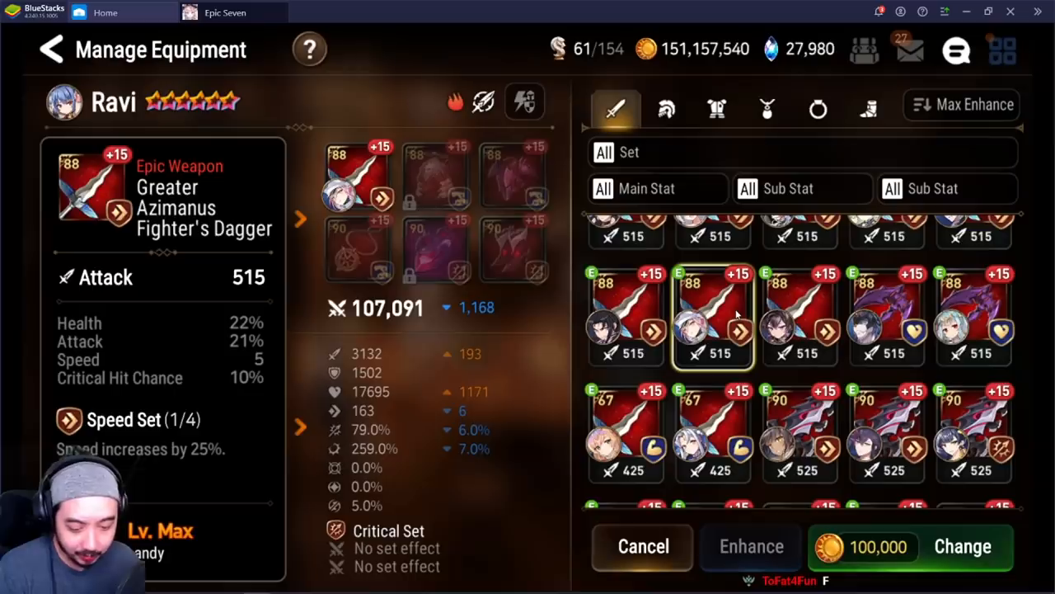
left_click(800, 317)
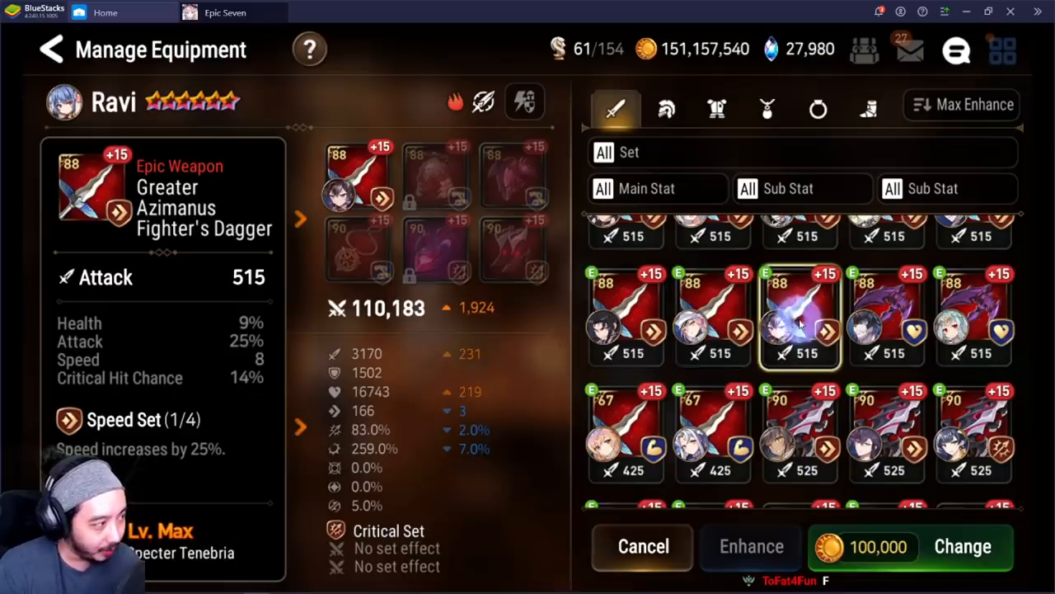
left_click(887, 316)
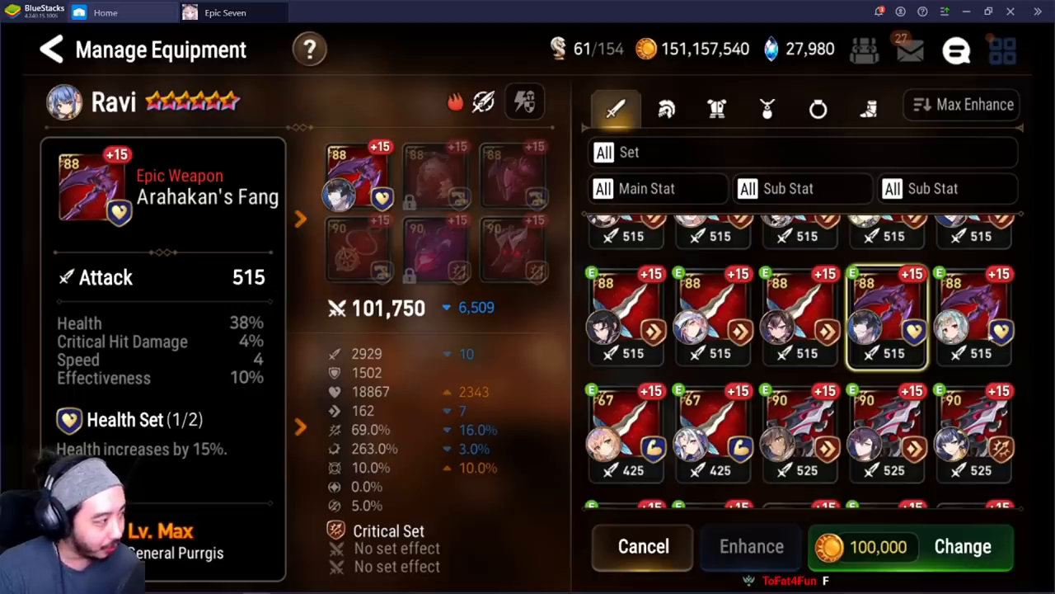
left_click(972, 316)
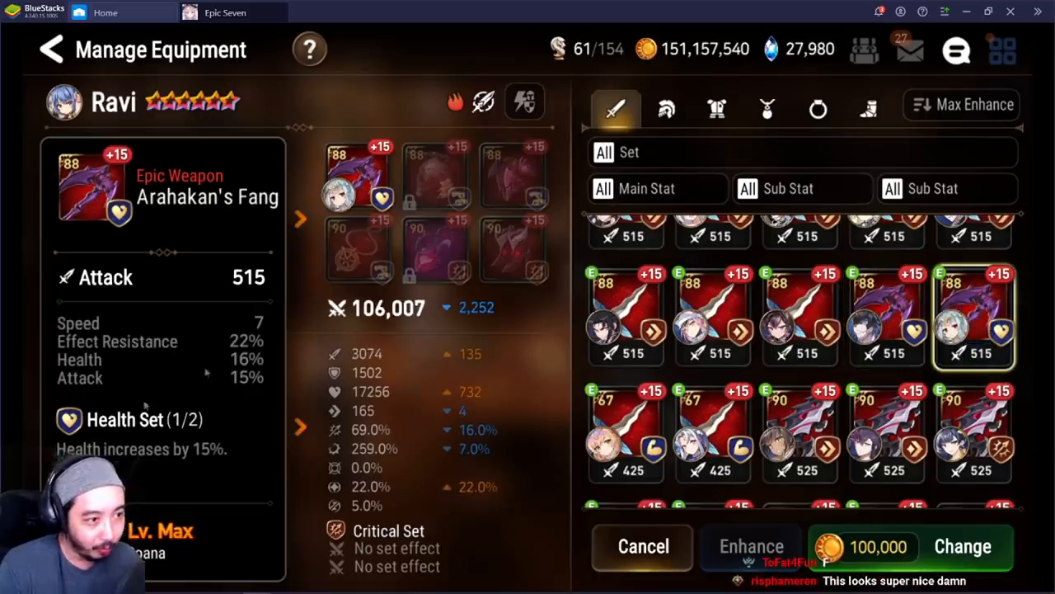
left_click(625, 432)
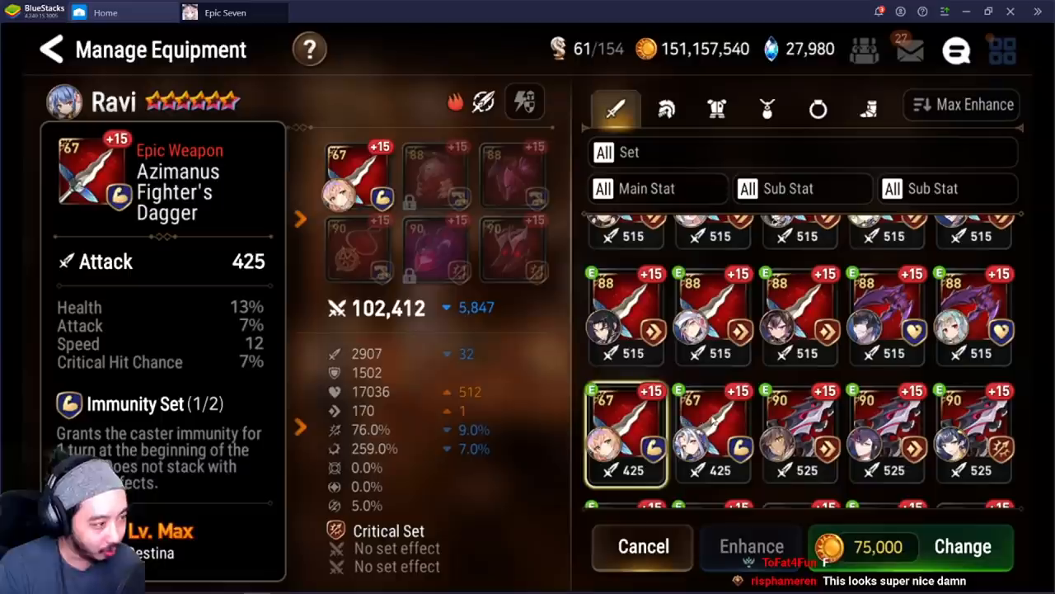
scroll("down", 3)
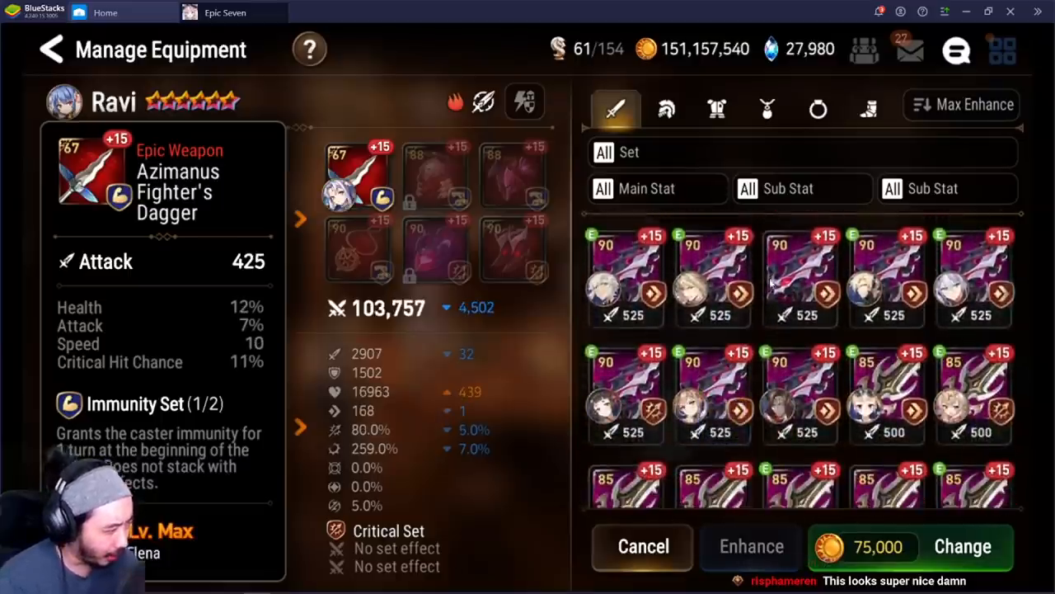
scroll("down", 3)
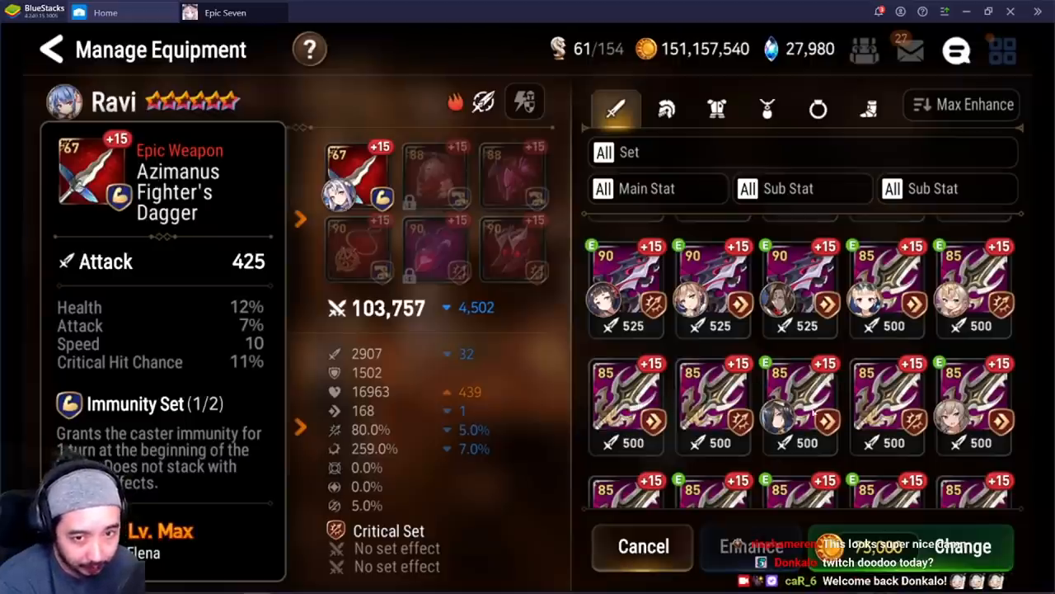
scroll("down", 3)
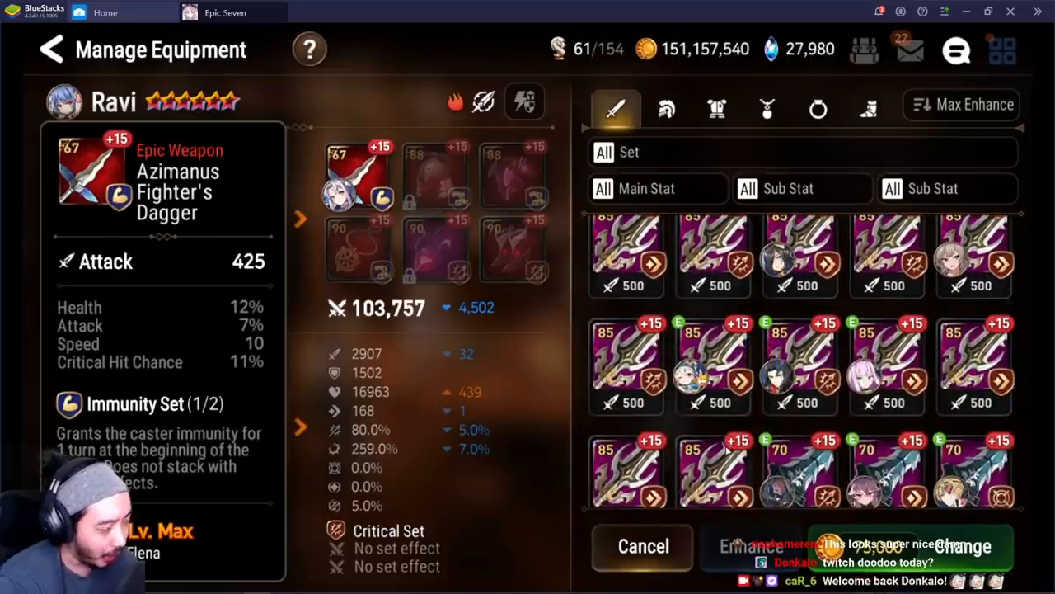
scroll("down", 3)
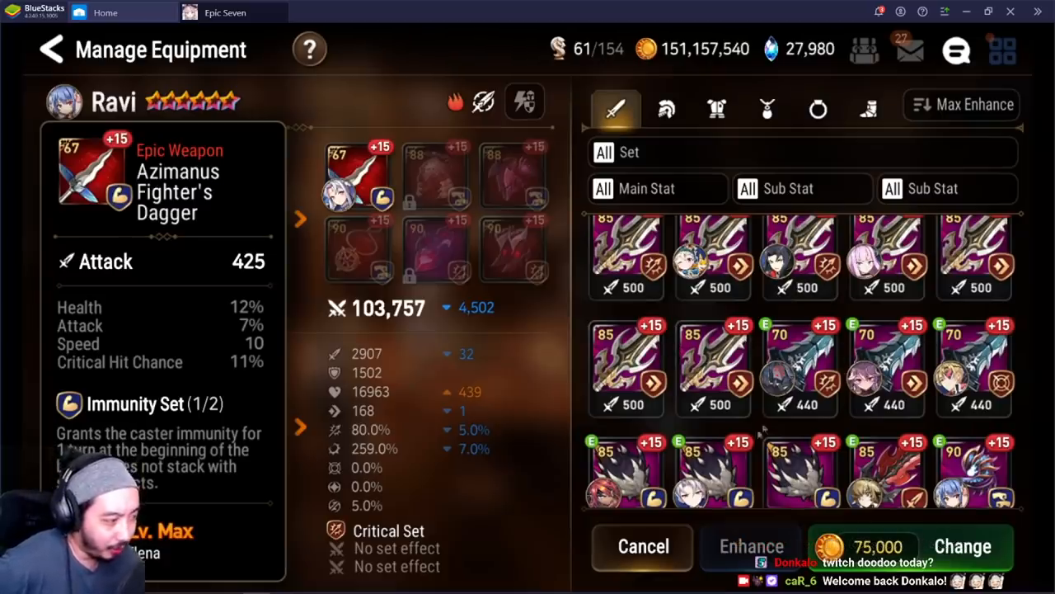
scroll("down", 3)
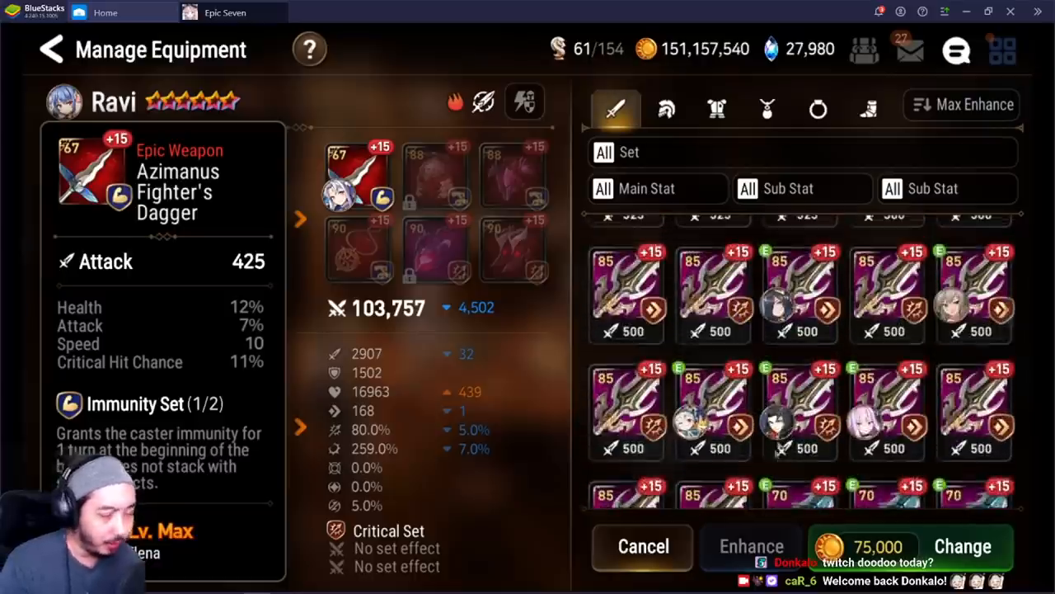
- Switch to the helmet list and preview Ancient Drake Mask and other Speed Set helmets
left_click(667, 107)
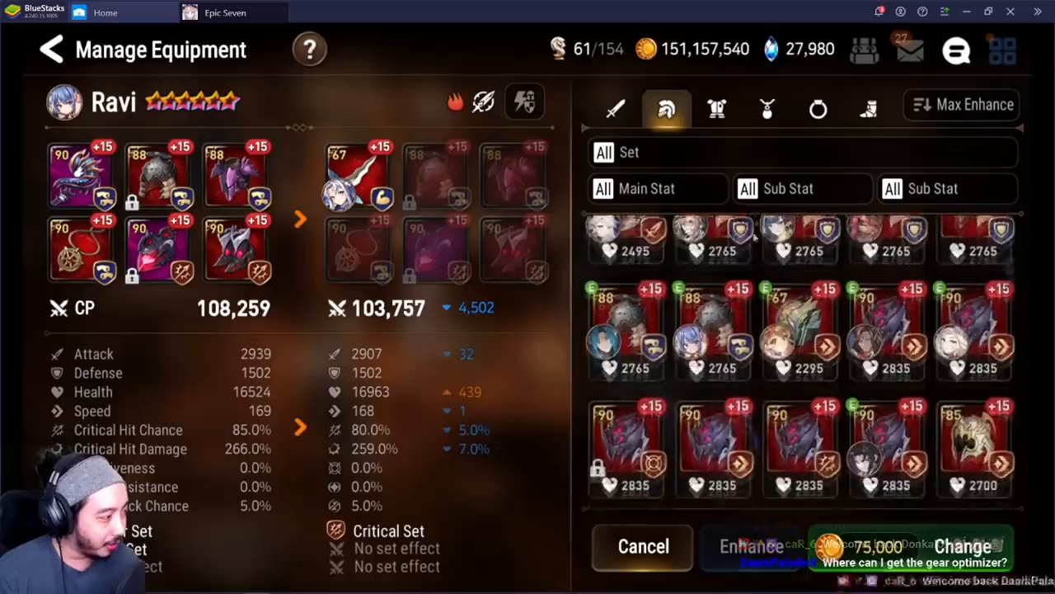
left_click(625, 239)
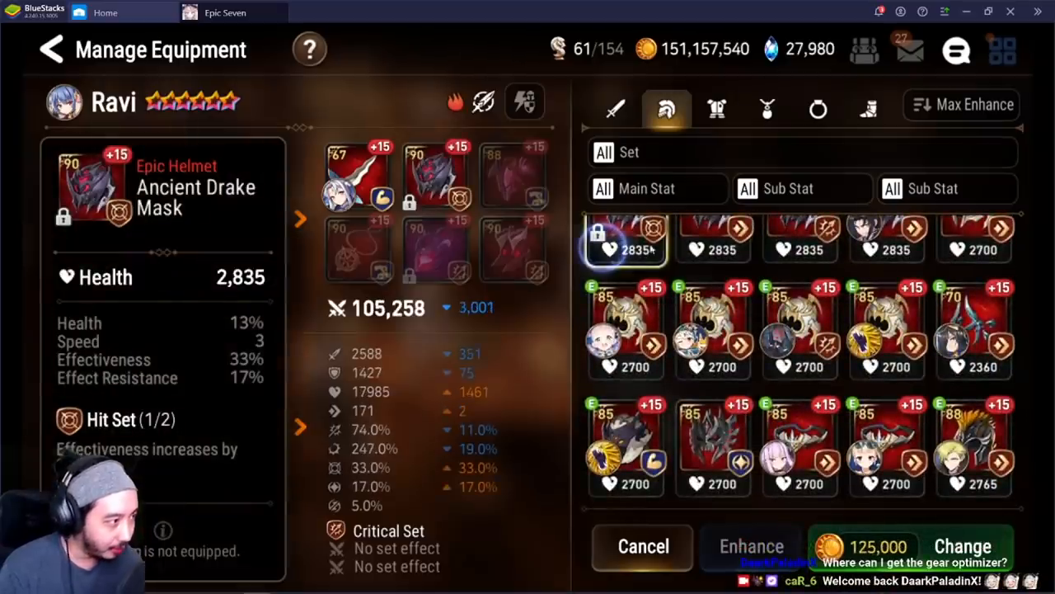
left_click(712, 239)
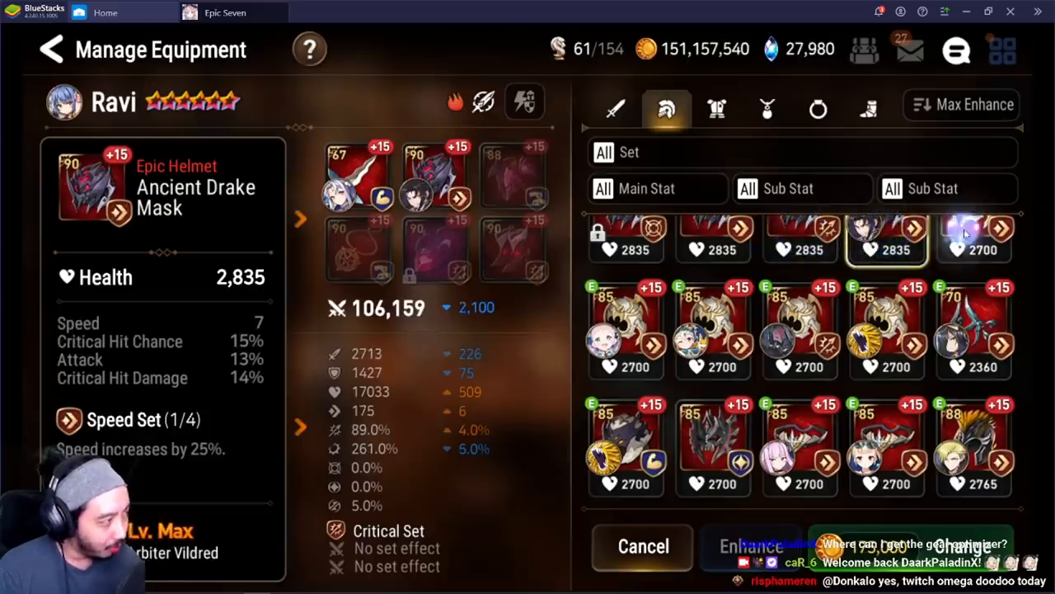
left_click(800, 330)
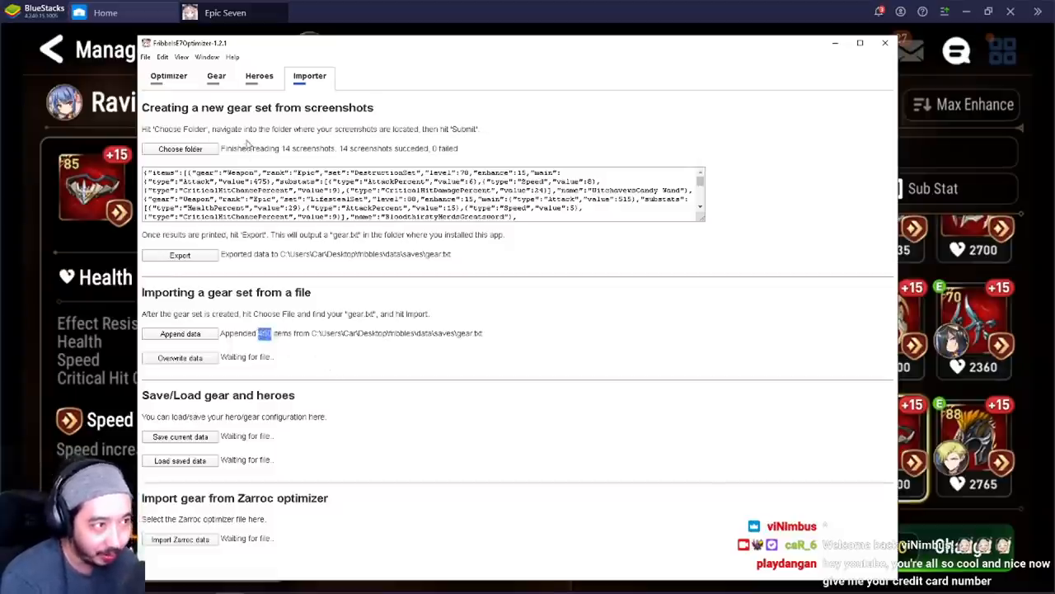
left_click(216, 76)
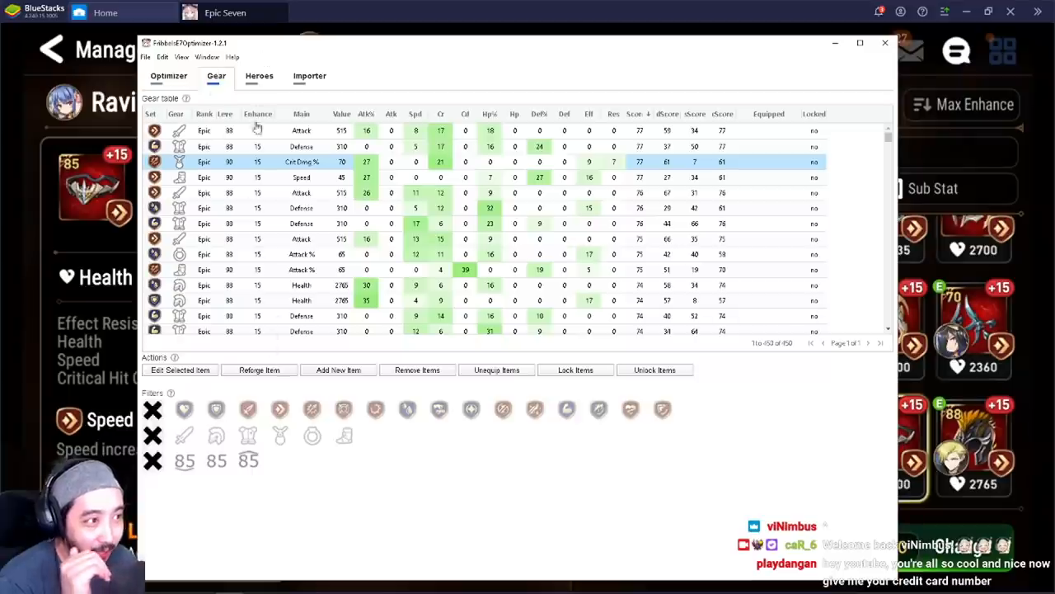
scroll("down", 3)
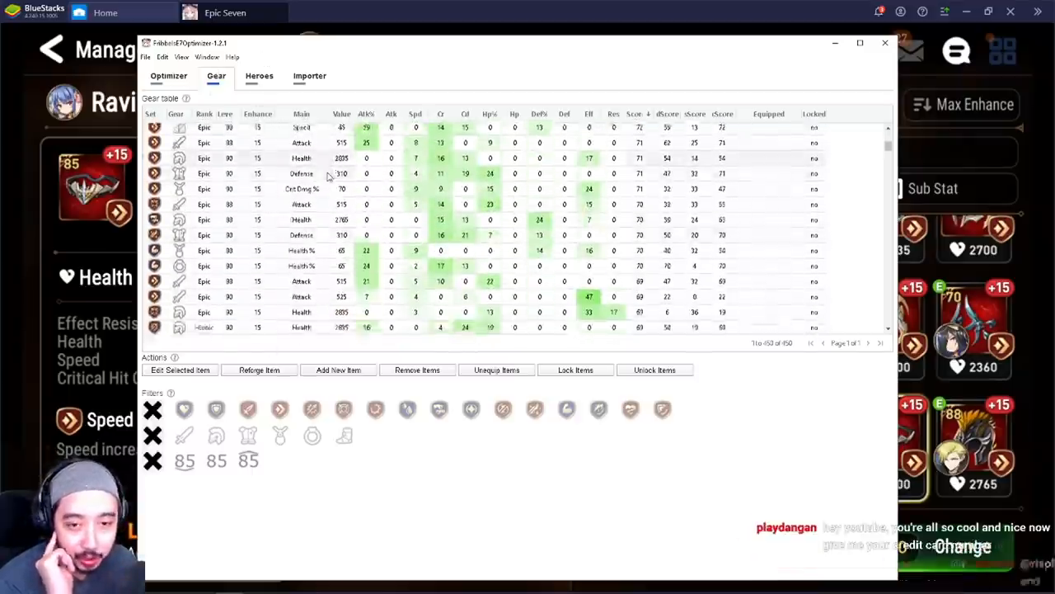
left_click(310, 76)
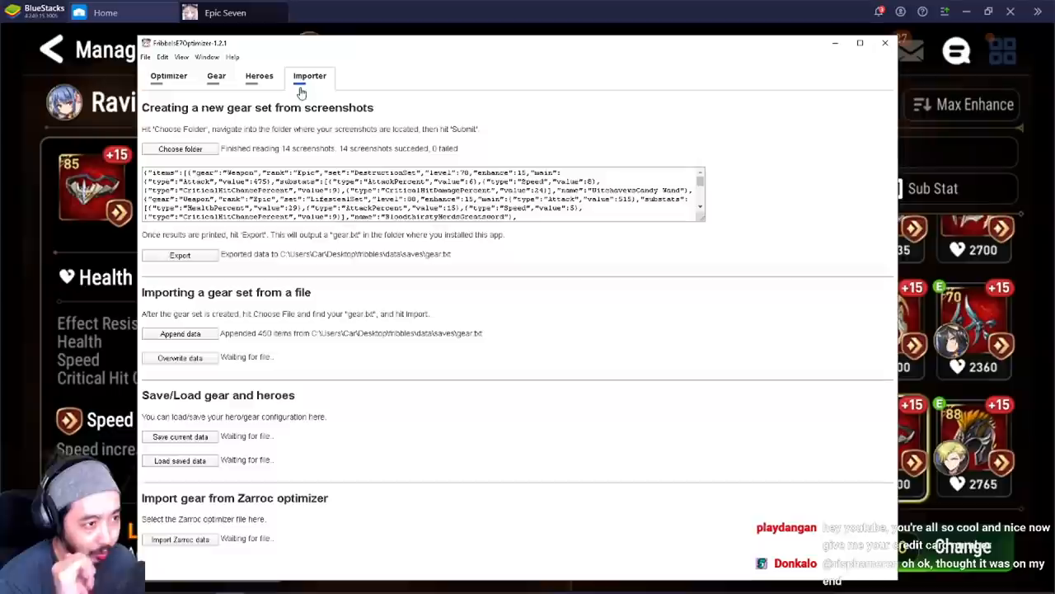
mouse_move(361, 125)
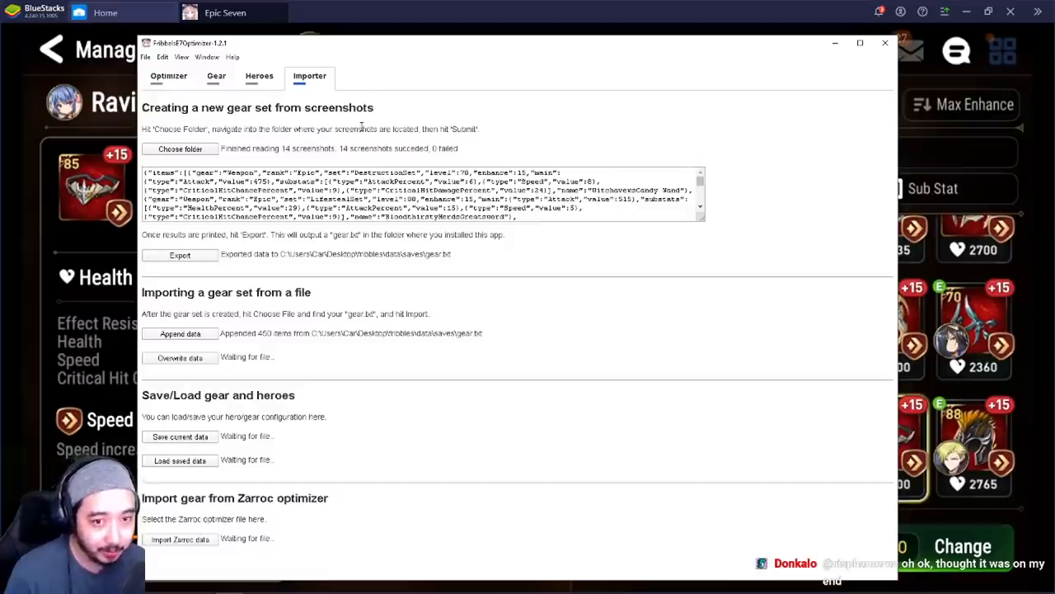
left_click(224, 13)
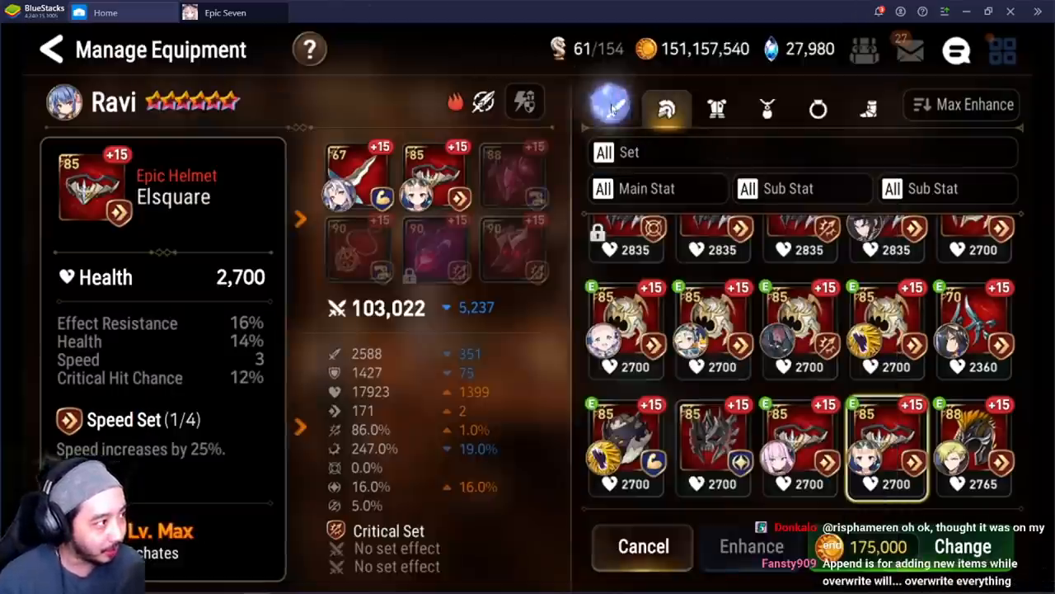
- Return to the weapon list and preview Witchaven's Candy Wand on Ravi
left_click(615, 108)
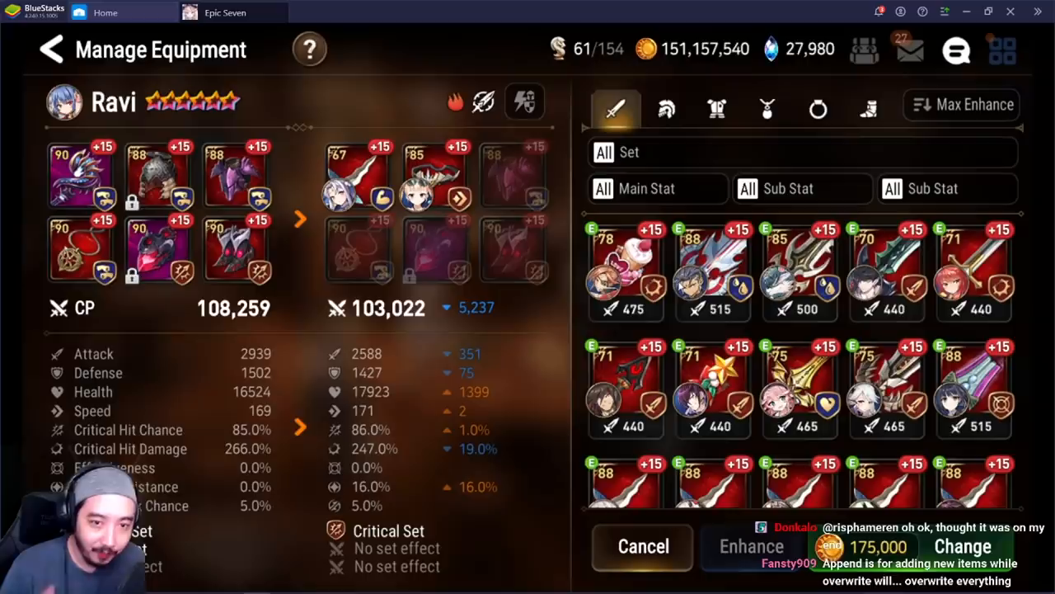
left_click(624, 272)
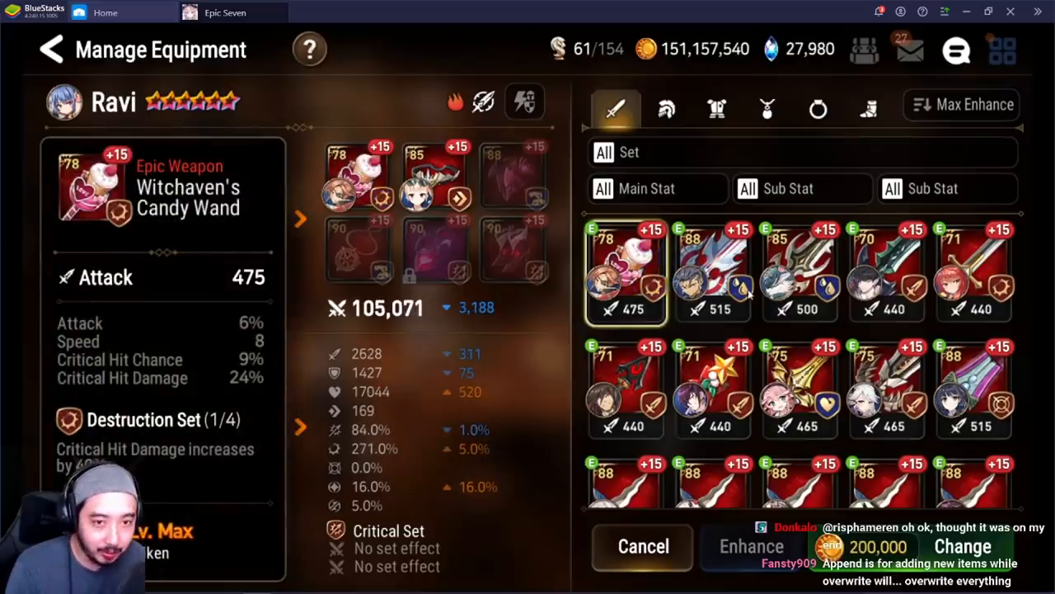
left_click(799, 272)
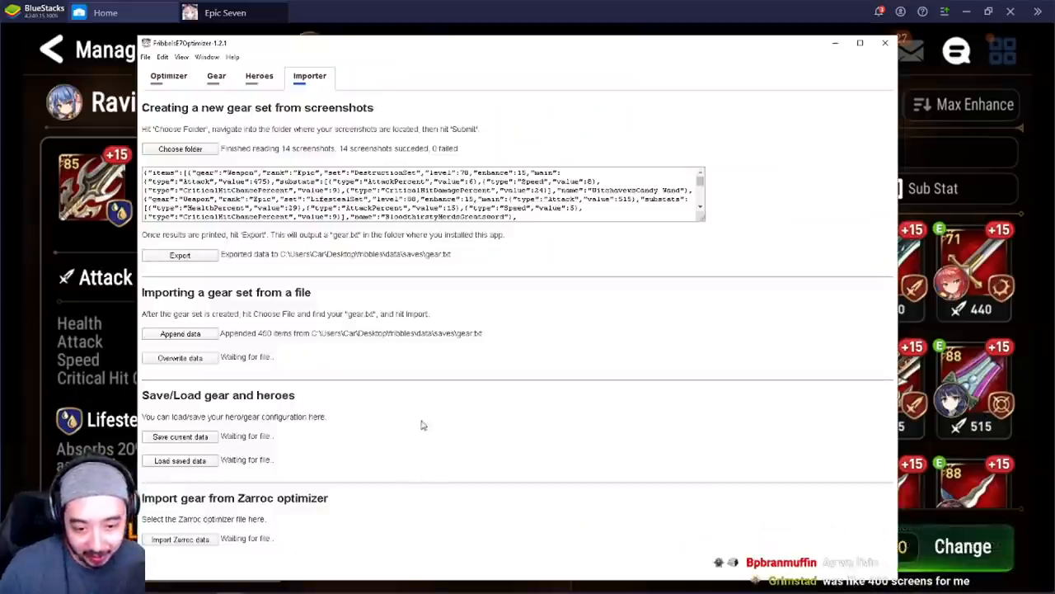
- Review the imported gear table, then return to the Heroes page with Mort selected
left_click(259, 76)
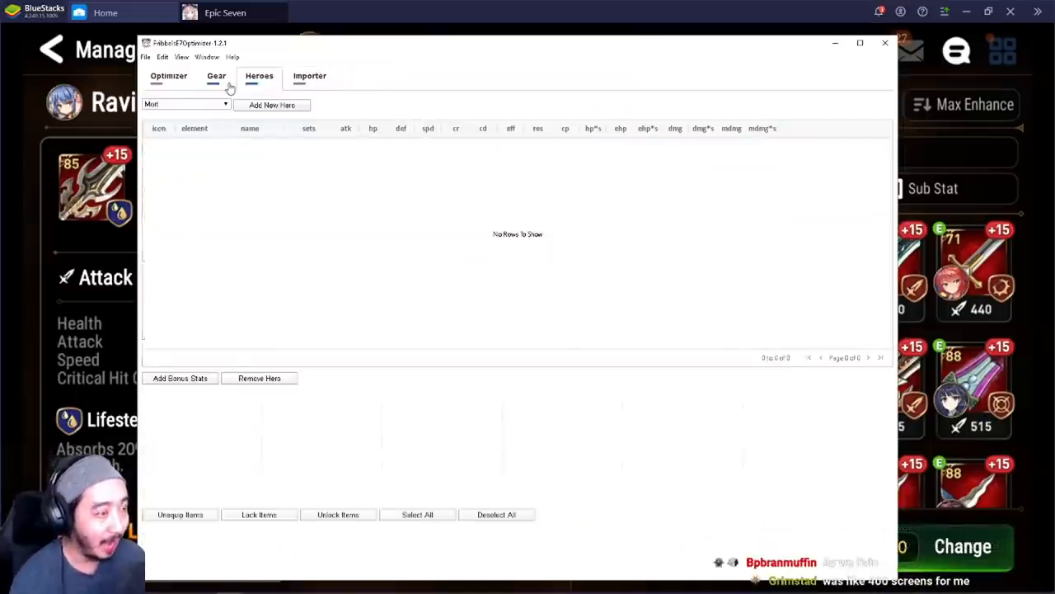
left_click(216, 76)
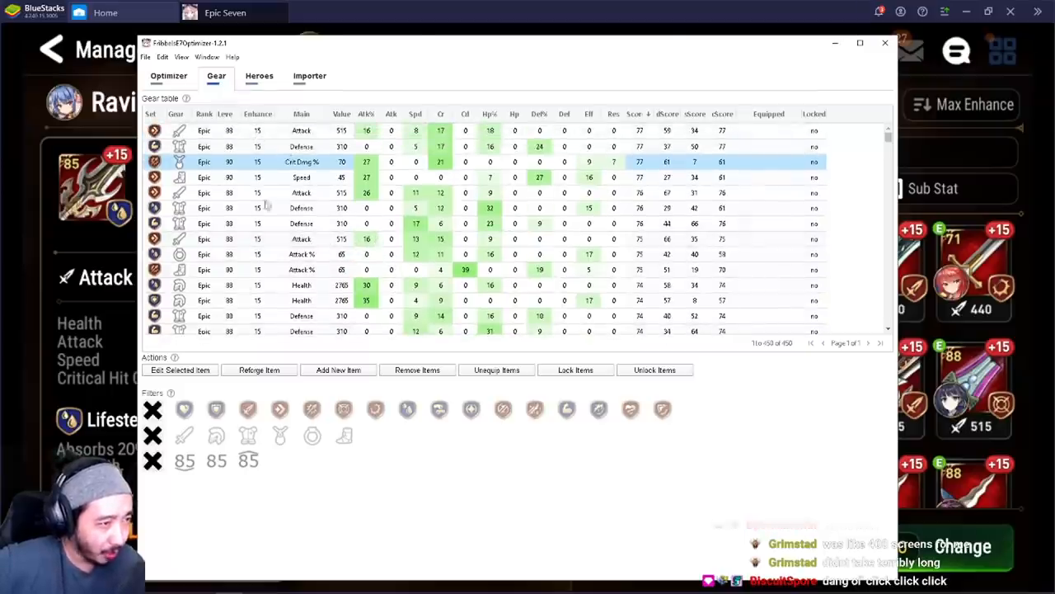
left_click(258, 76)
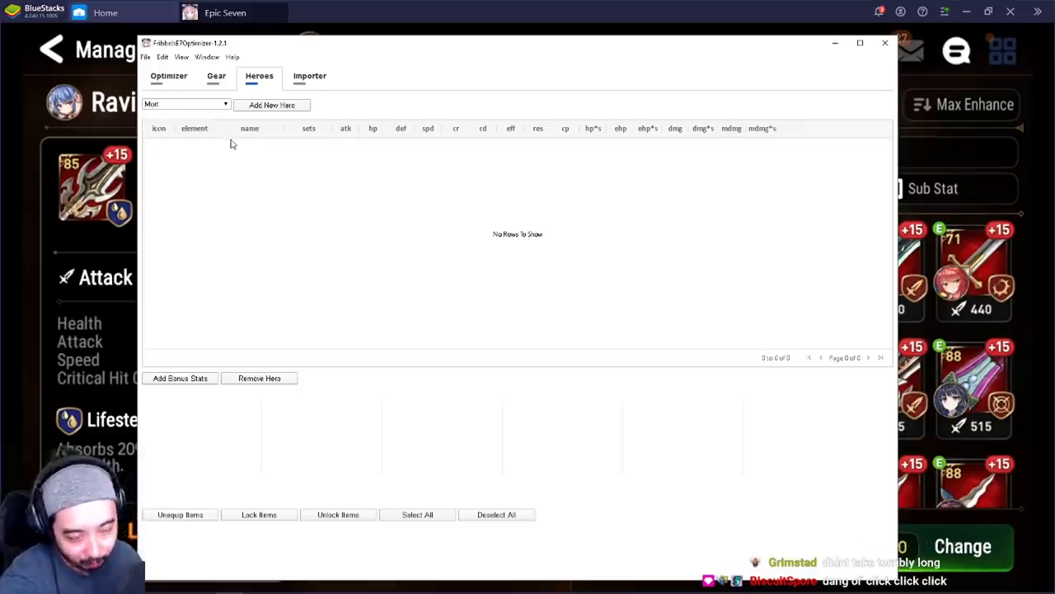
mouse_move(276, 180)
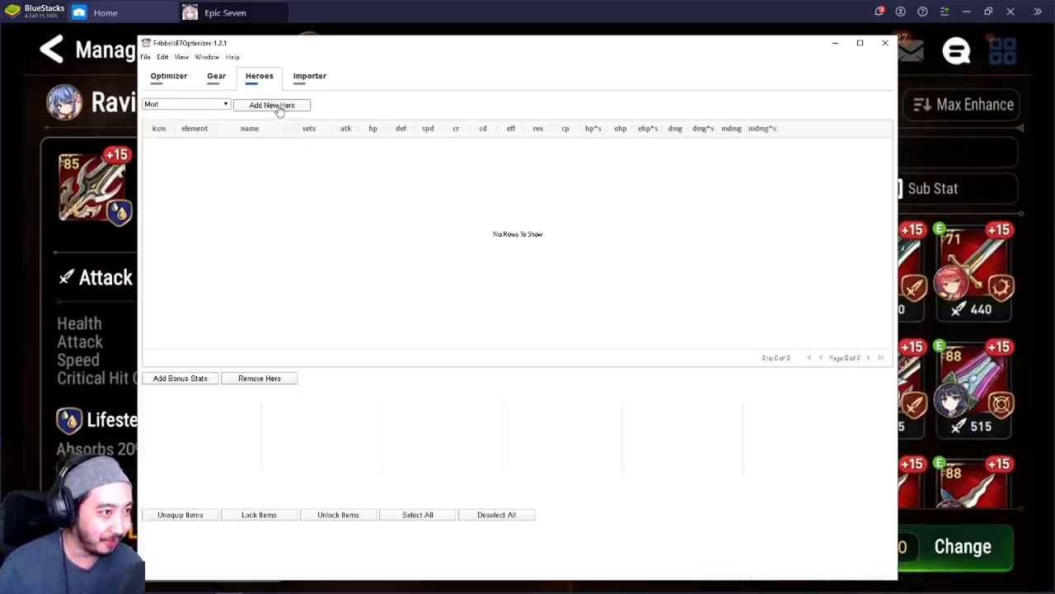
- Add Mort to the heroes table with all stats at zero
left_click(270, 105)
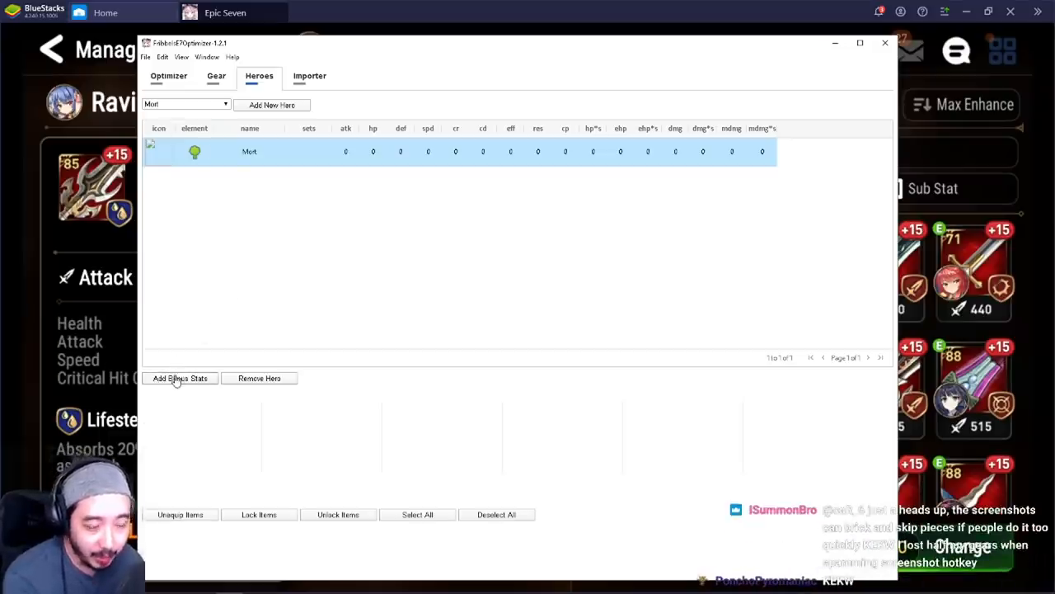
mouse_move(172, 397)
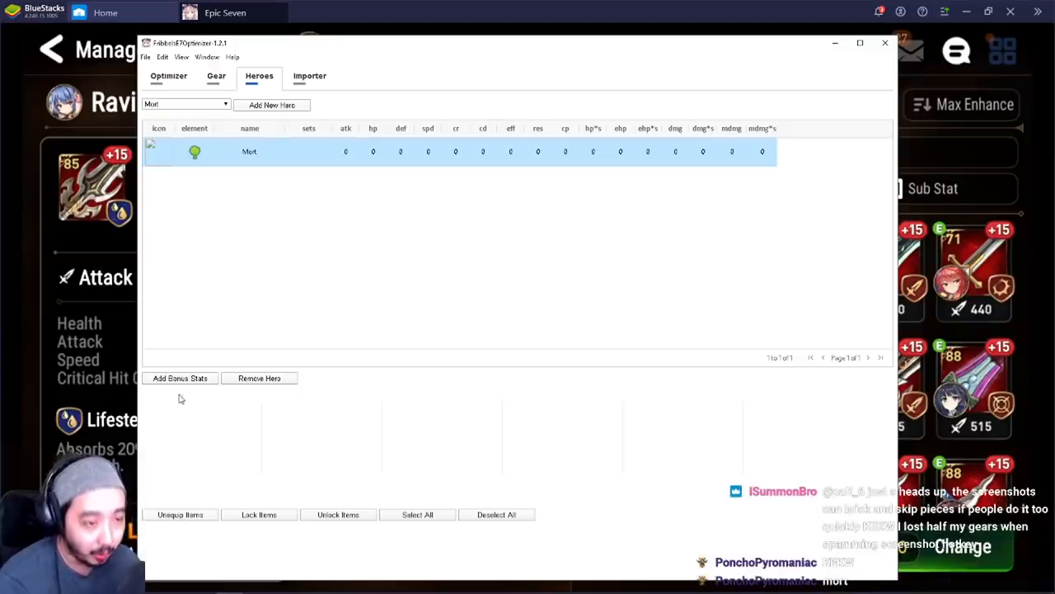
left_click(179, 378)
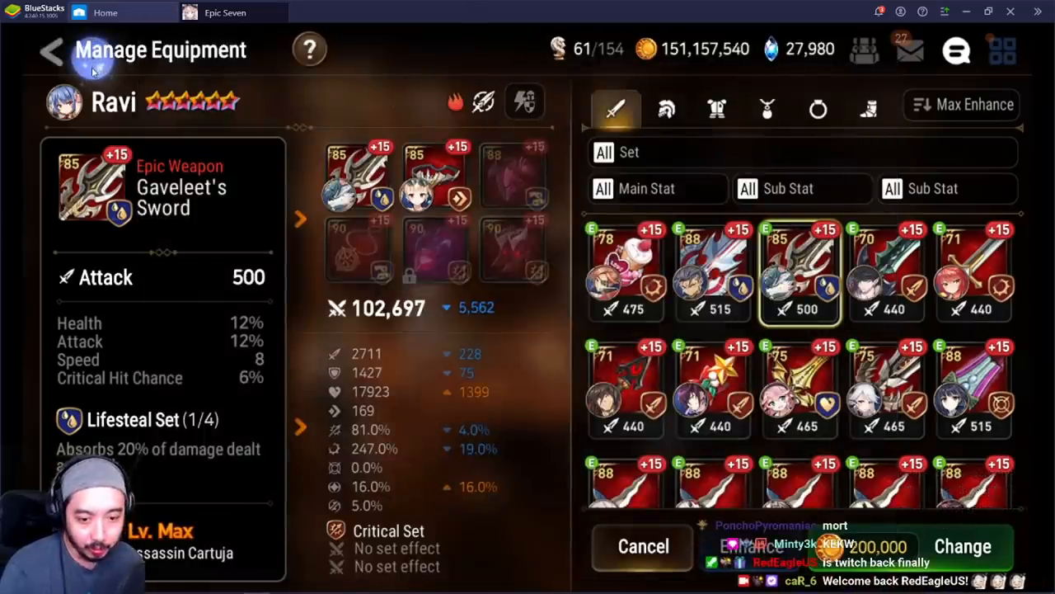
- View Mort's in-game stat page, then open his bonus stats form in the optimizer
left_click(52, 50)
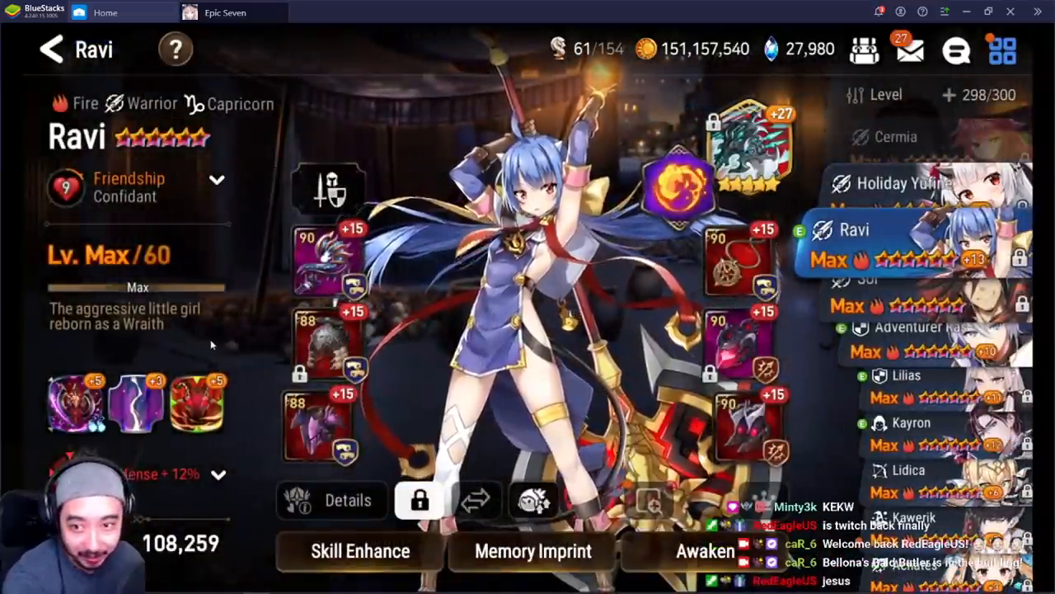
left_click(911, 49)
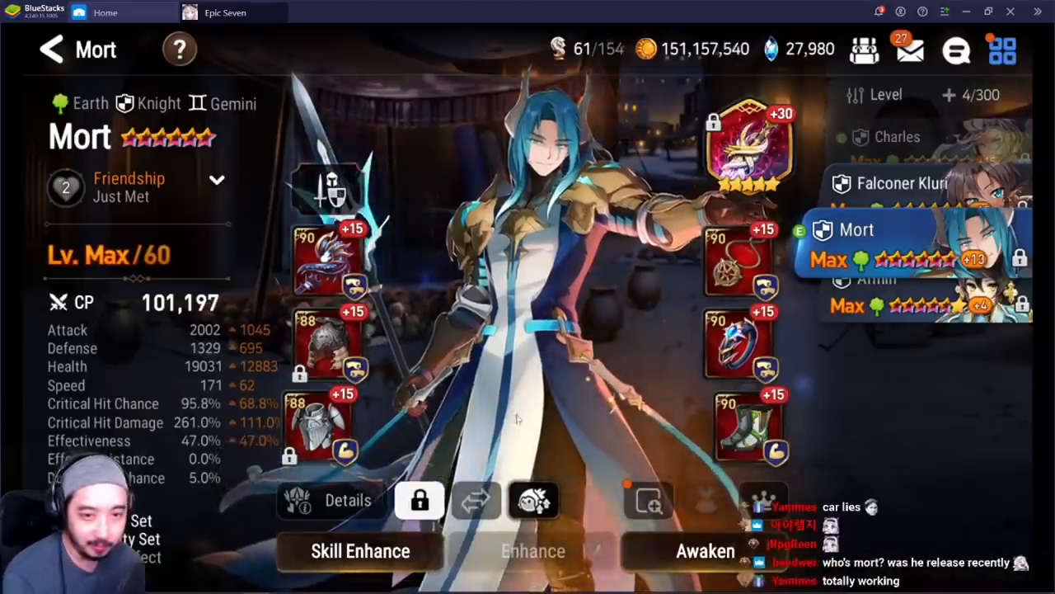
left_click(745, 148)
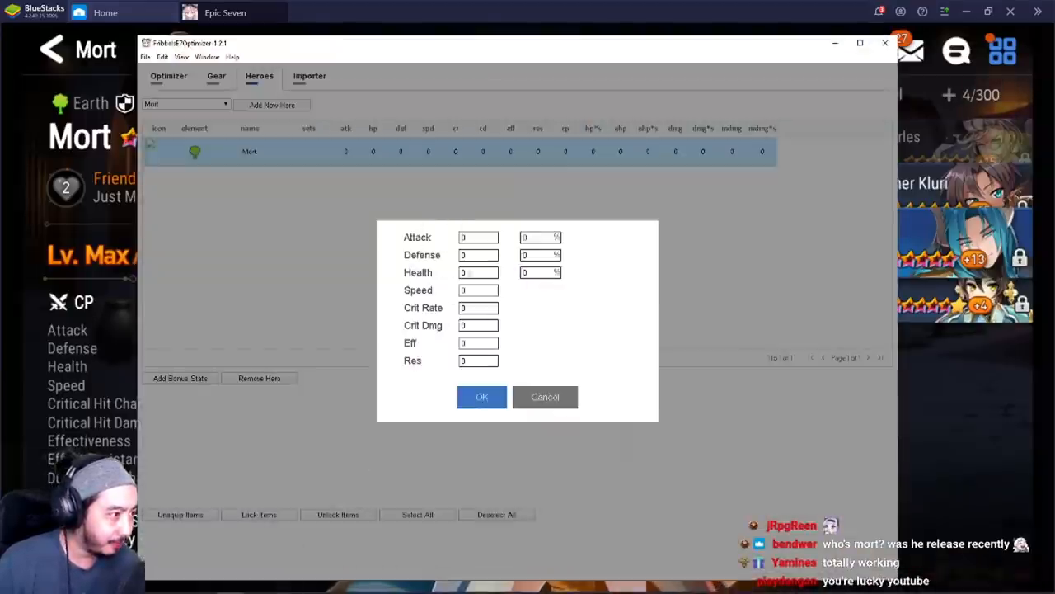
- Enter Mort's bonus stats: 195 Attack, save, then add 15.0 Crit Rate in the reopened form
type("195")
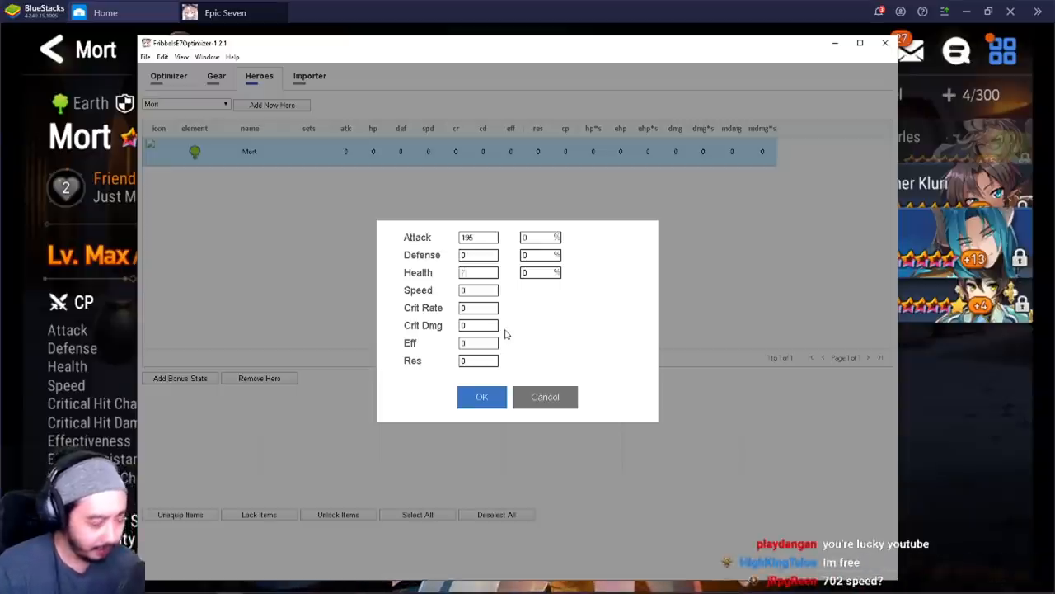
left_click(482, 396)
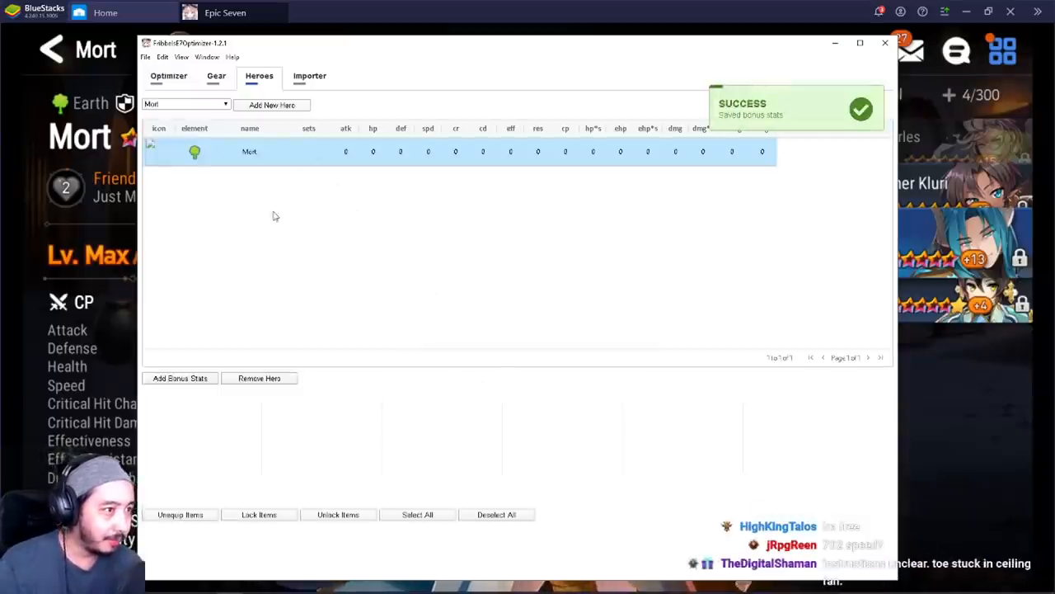
left_click(179, 378)
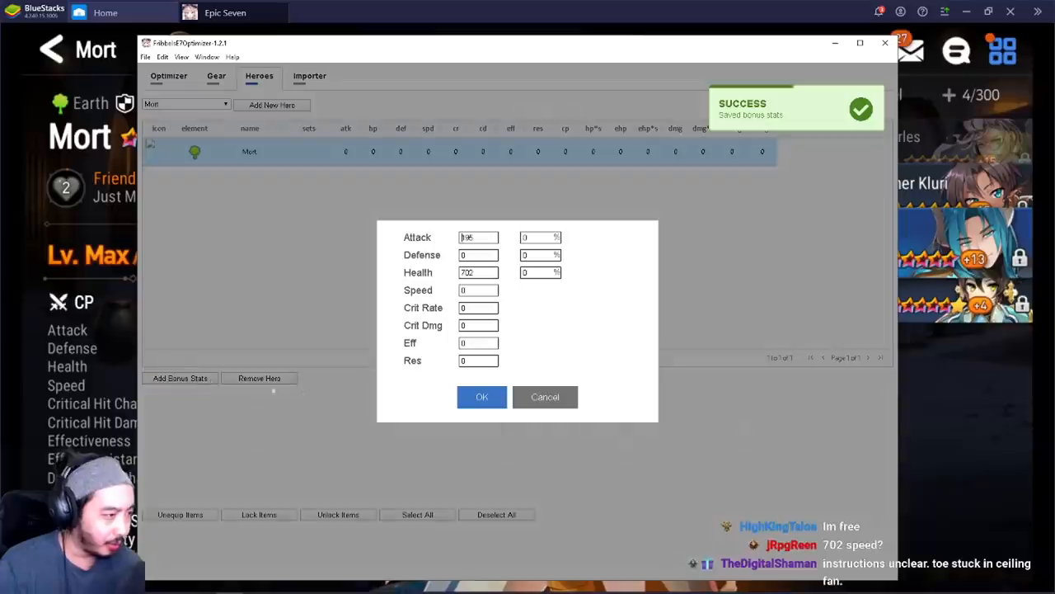
left_click(482, 396)
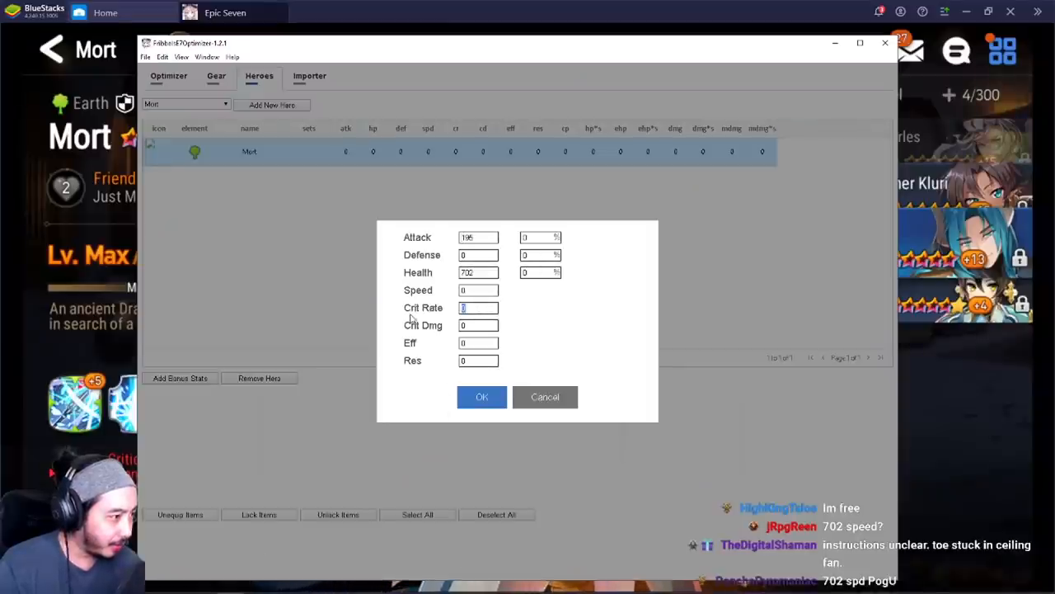
type("15.0")
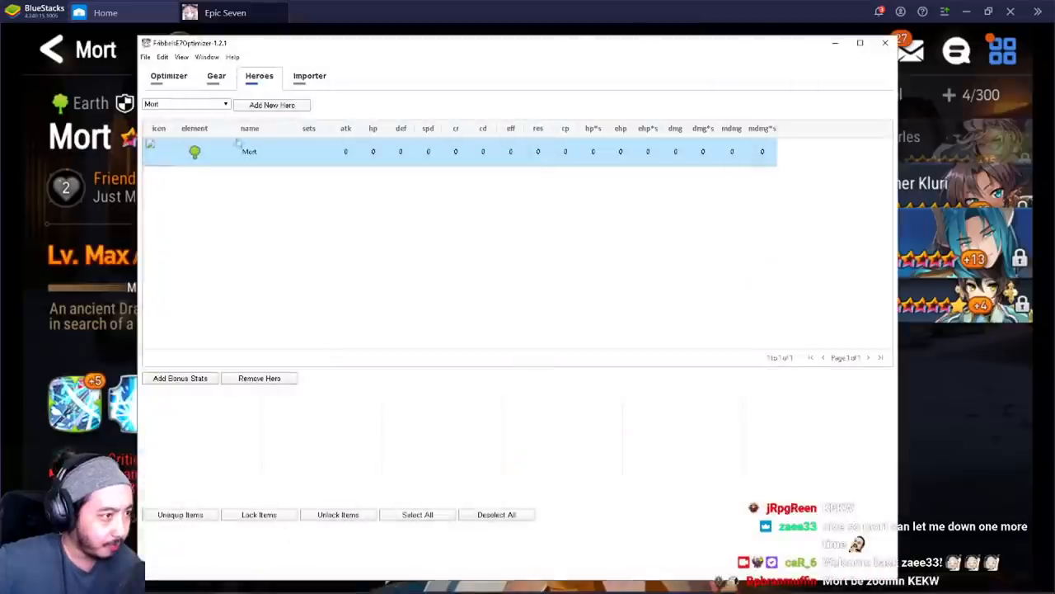
- Load Mort in the Optimizer and enter 85 as a minimum stat filter value
left_click(169, 76)
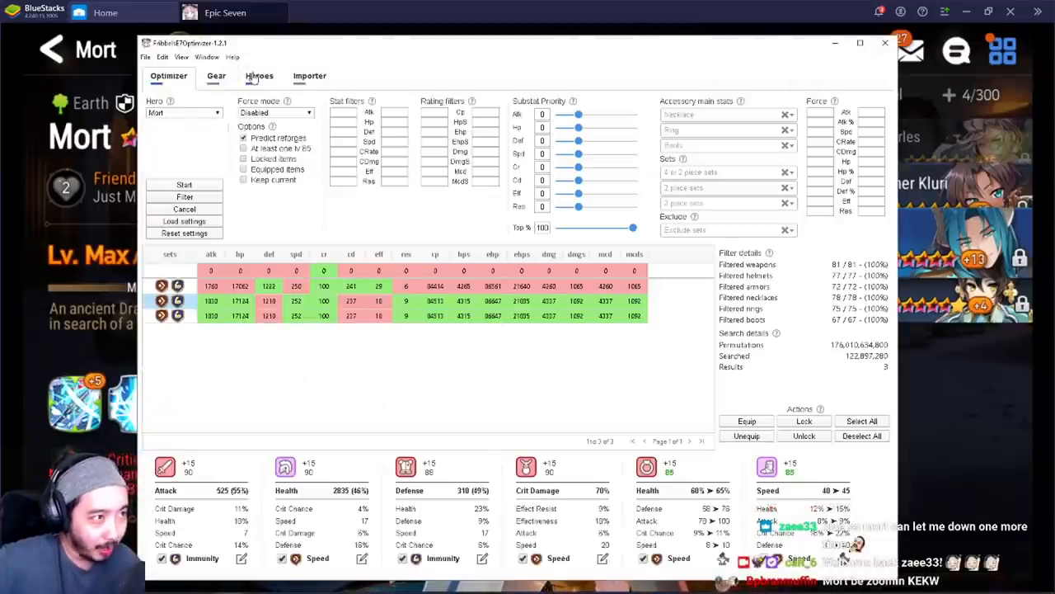
left_click(259, 76)
type("17000")
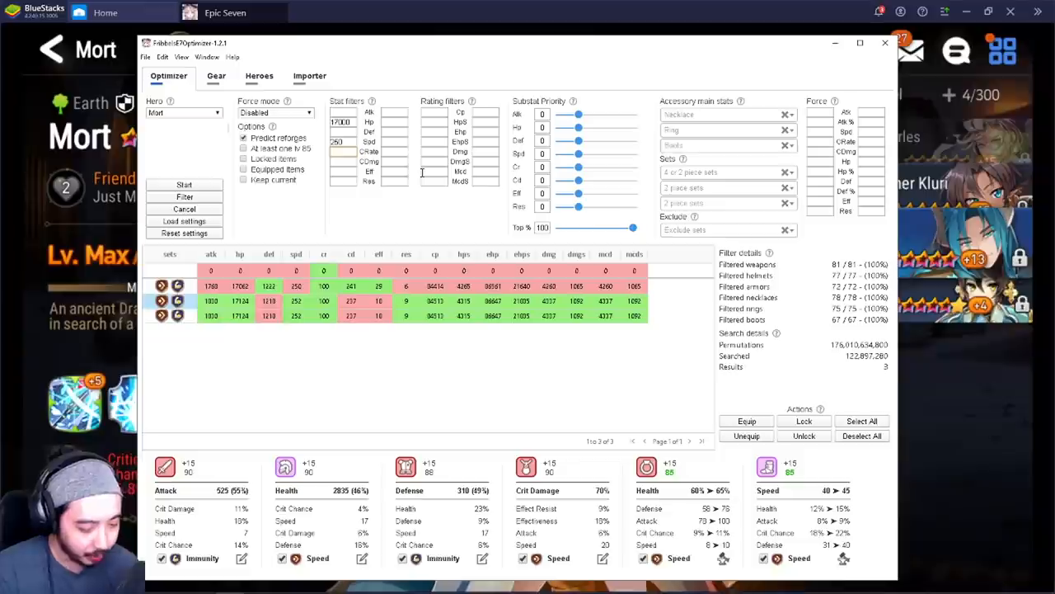
type("85")
left_click(343, 162)
type("250")
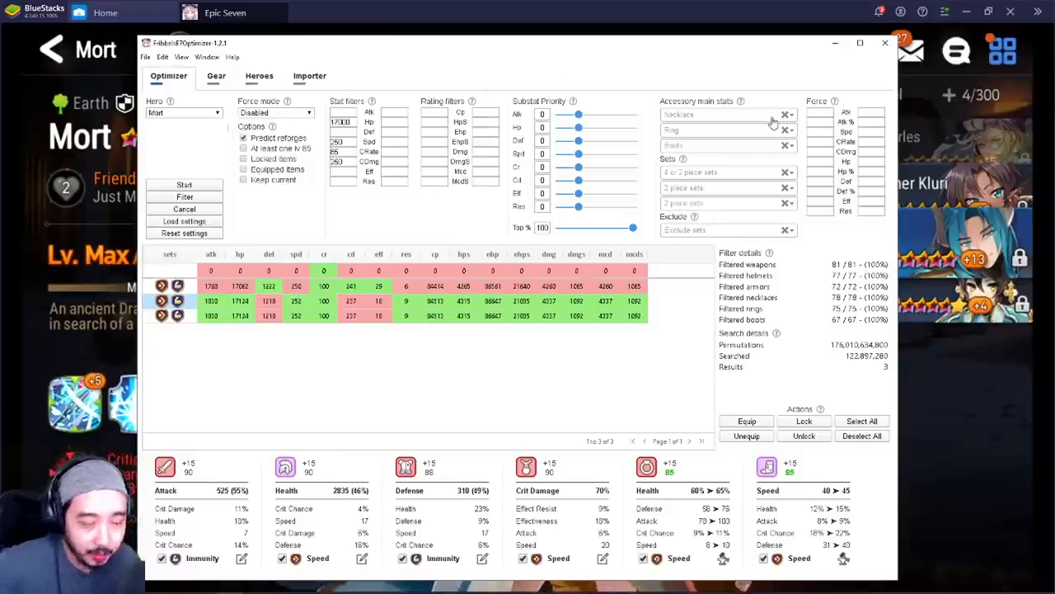
- Require a 4-piece Speed set plus 2-piece Critical or Immunity sets for Mort's gear
left_click(725, 114)
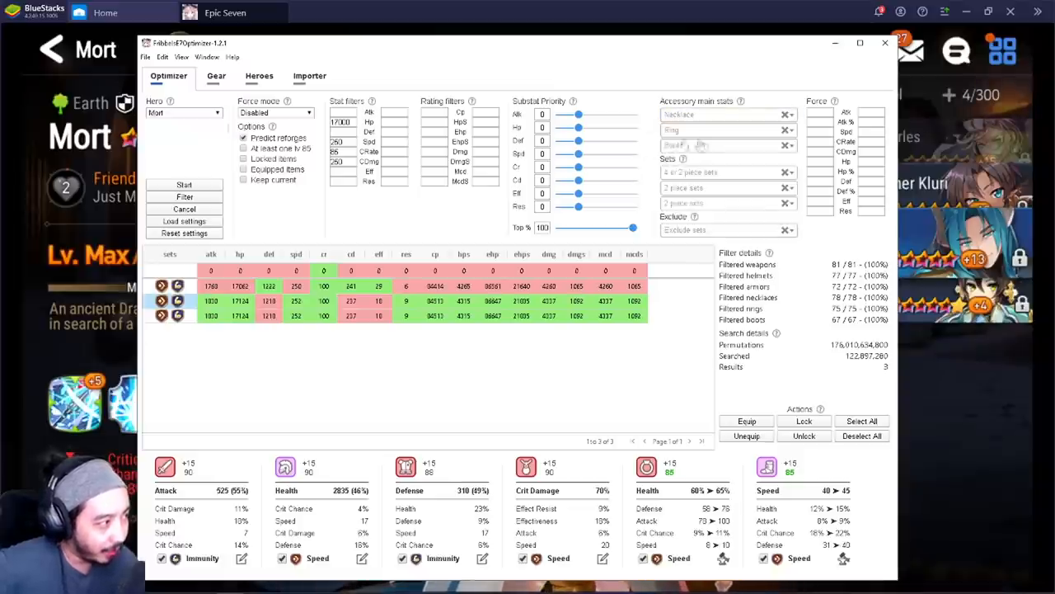
left_click(726, 171)
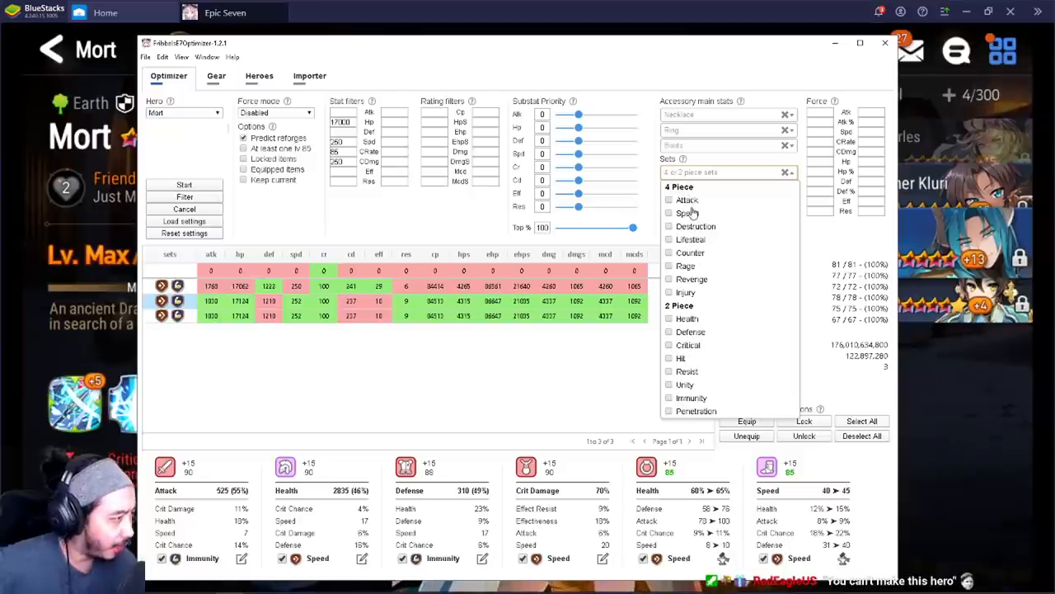
left_click(688, 213)
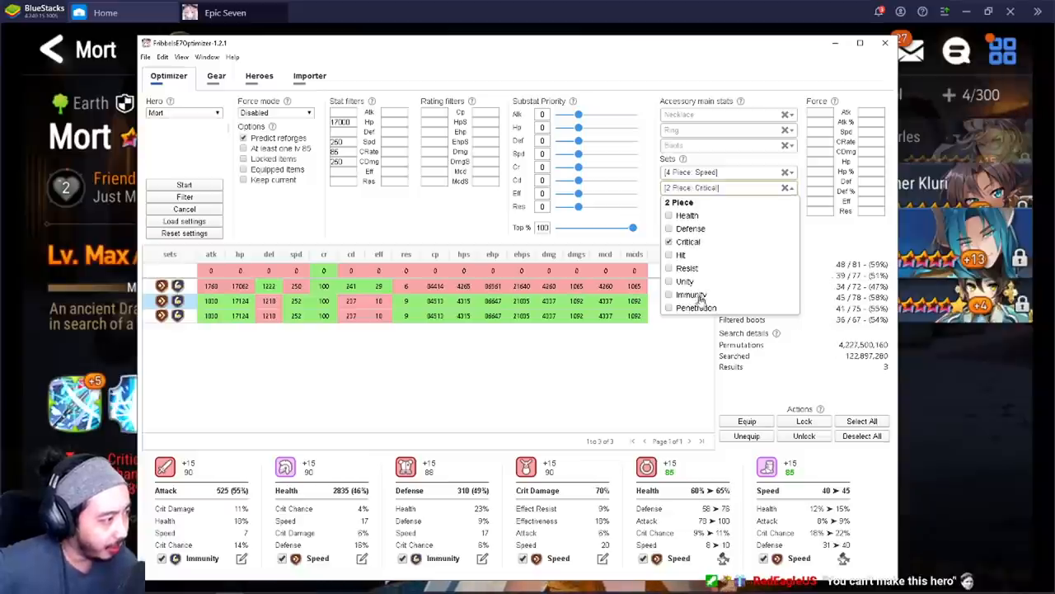
left_click(670, 293)
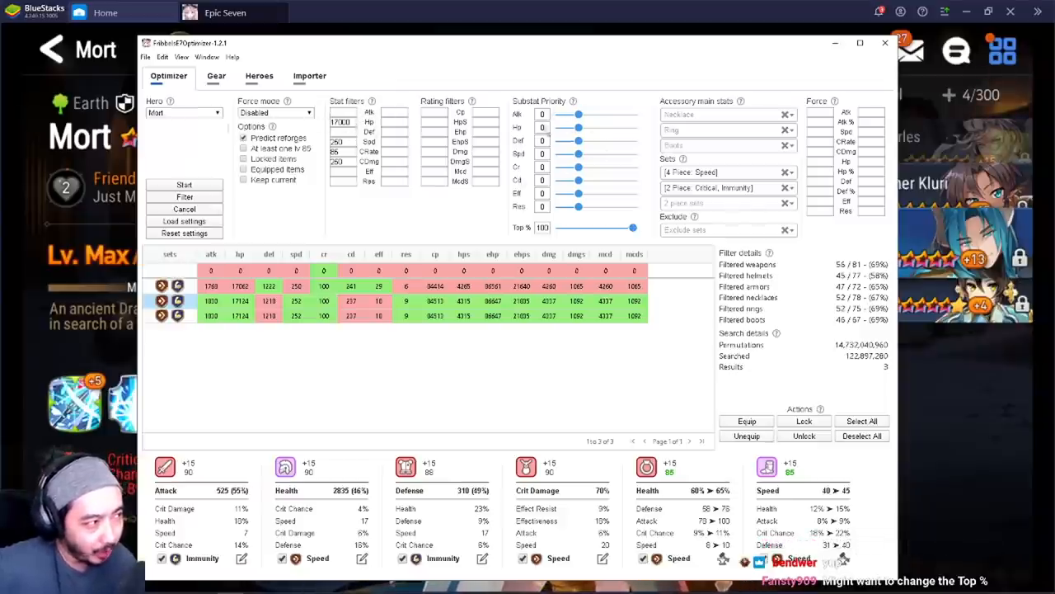
- Adjust the Top % slider to keep only the top 20% of gear per slot
left_click_drag(630, 228, 597, 227)
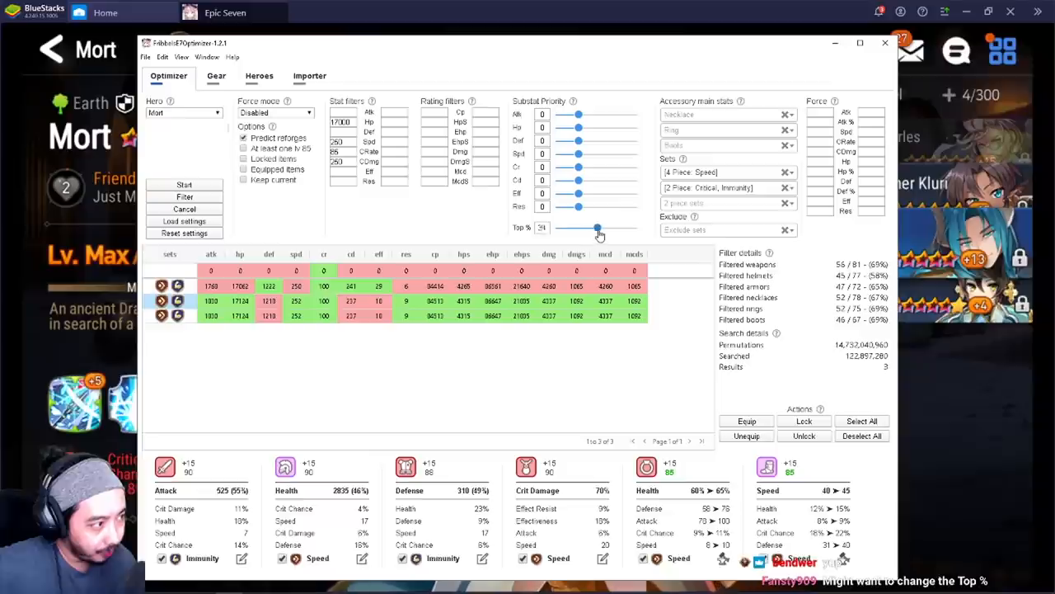
left_click_drag(597, 227, 633, 227)
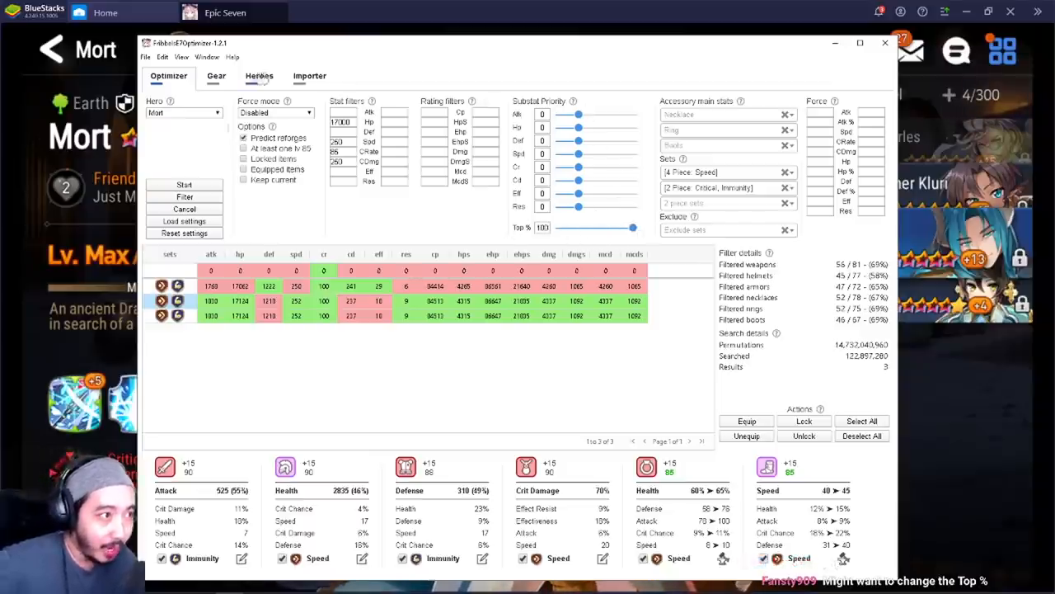
left_click(216, 76)
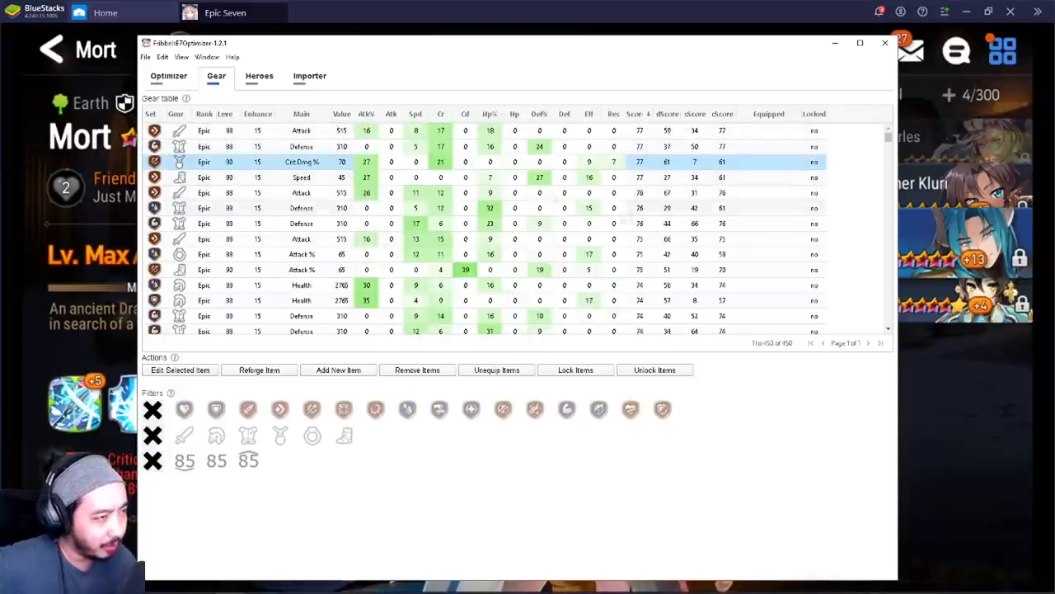
left_click(168, 76)
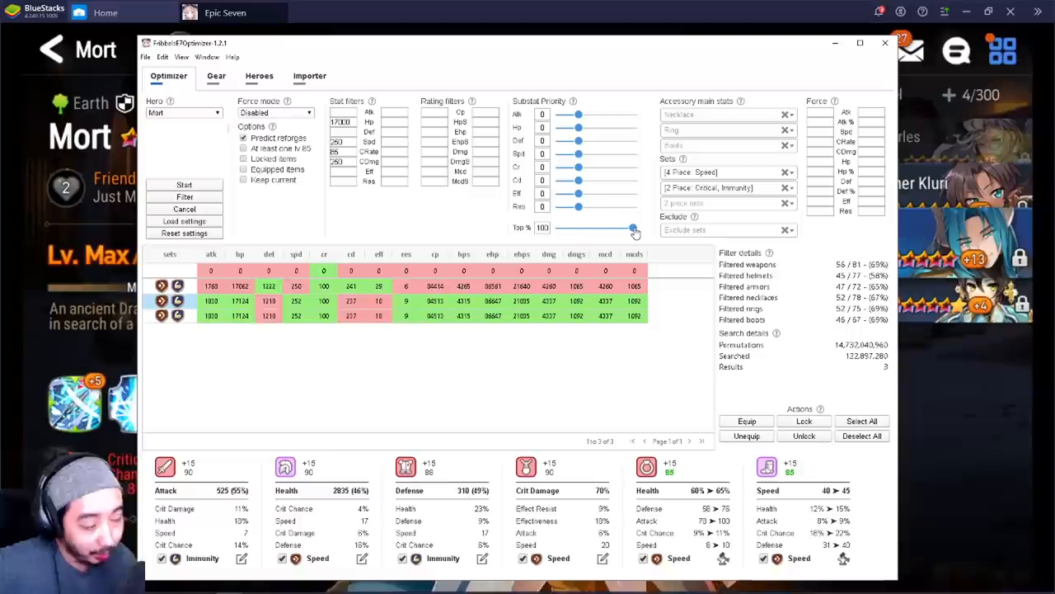
left_click_drag(633, 228, 588, 228)
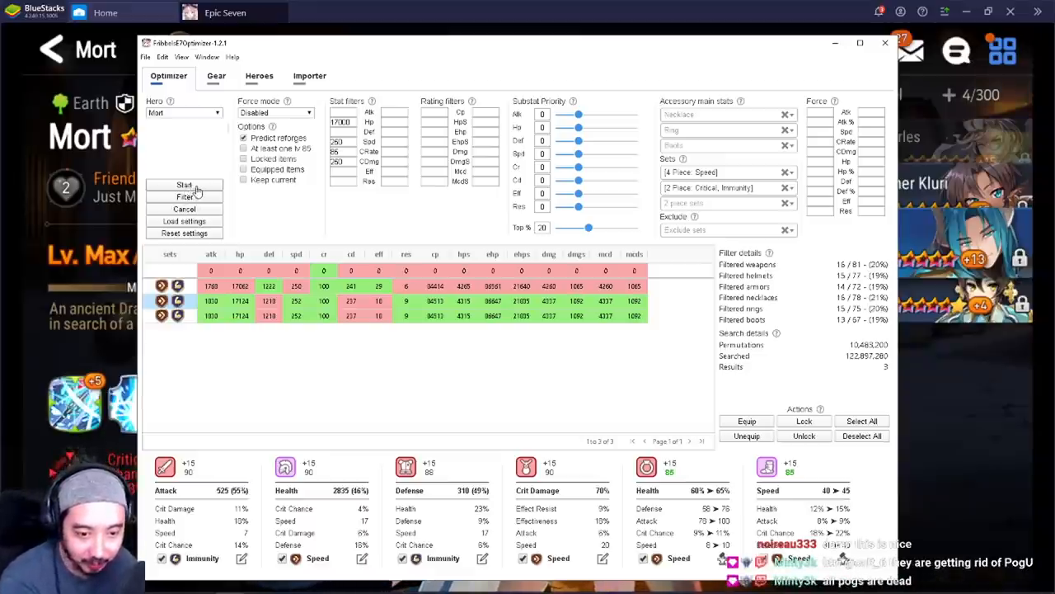
- Run the search, then raise two Substat Priority sliders to nonzero weights
left_click(185, 184)
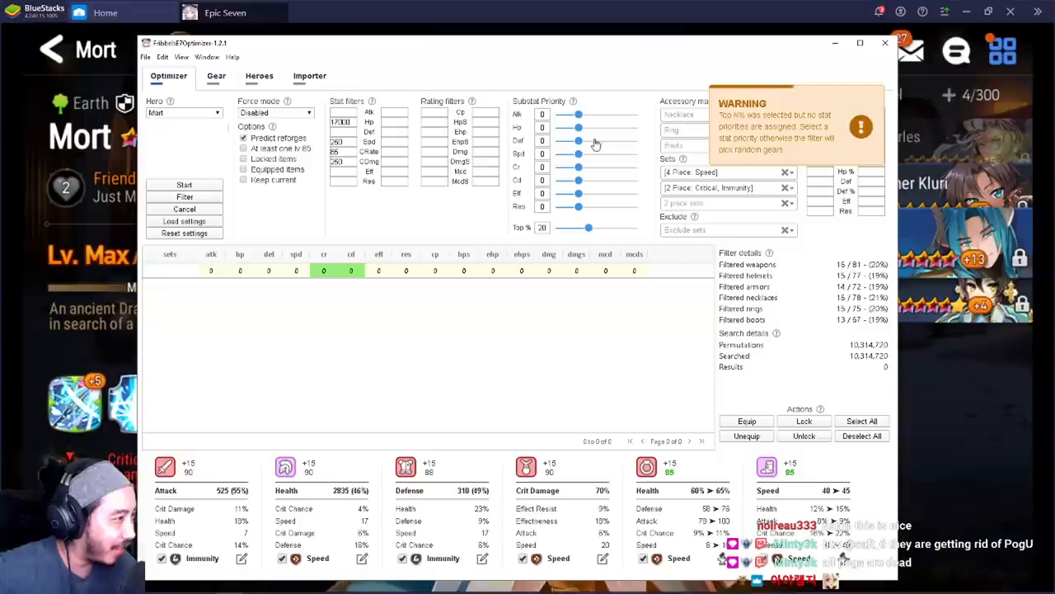
mouse_move(799, 135)
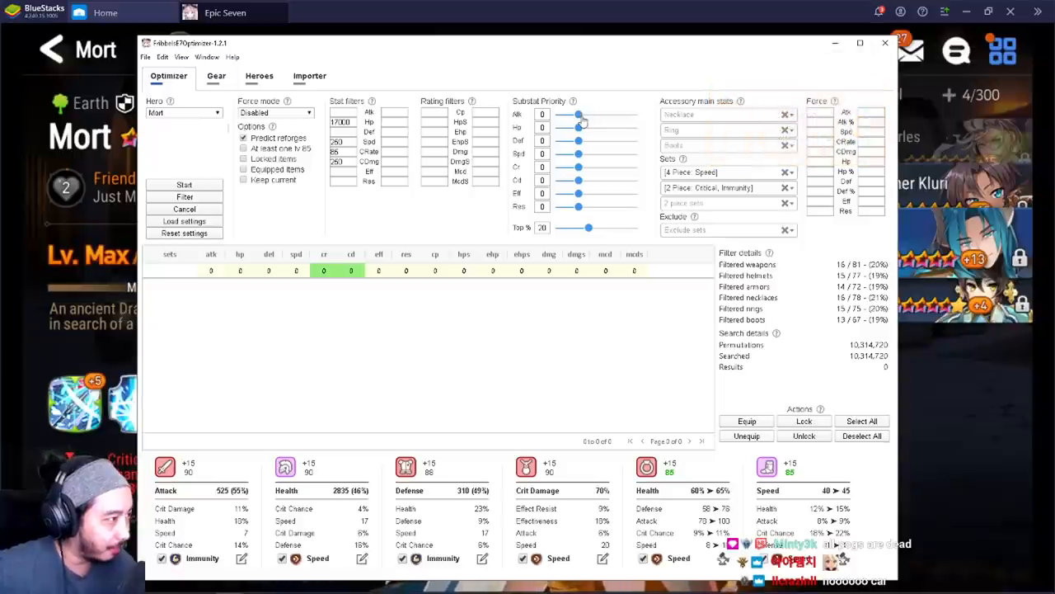
left_click_drag(577, 128, 633, 129)
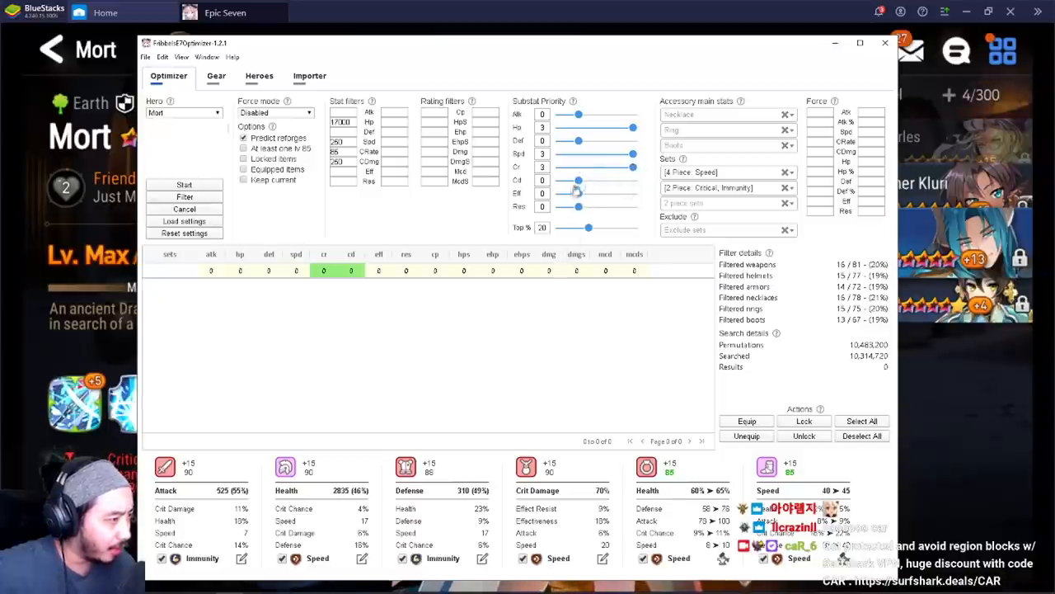
left_click_drag(577, 180, 614, 179)
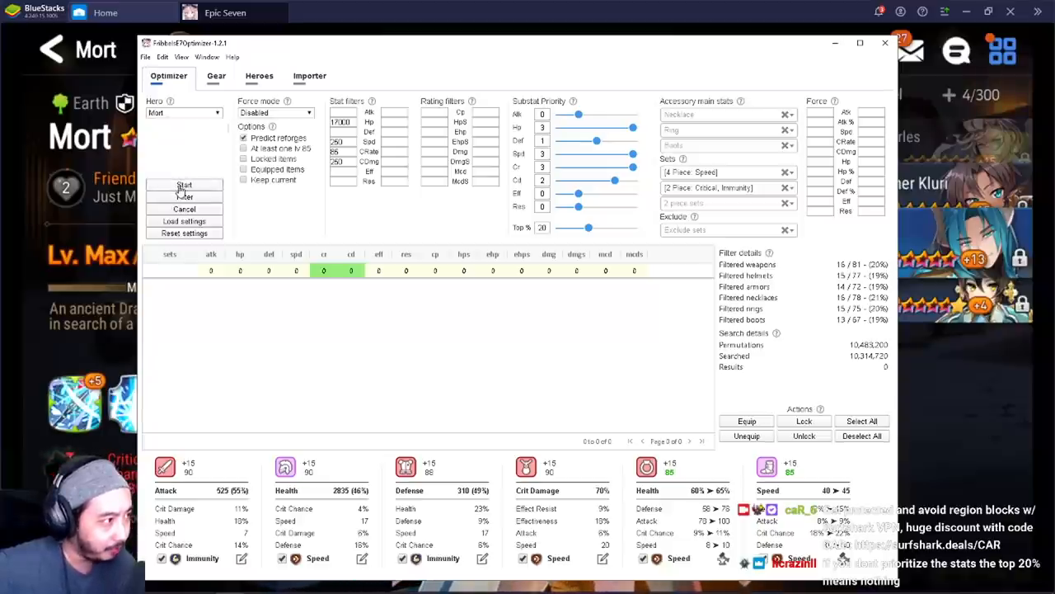
- Run the optimization to list Mort gear builds meeting the filters
left_click(185, 184)
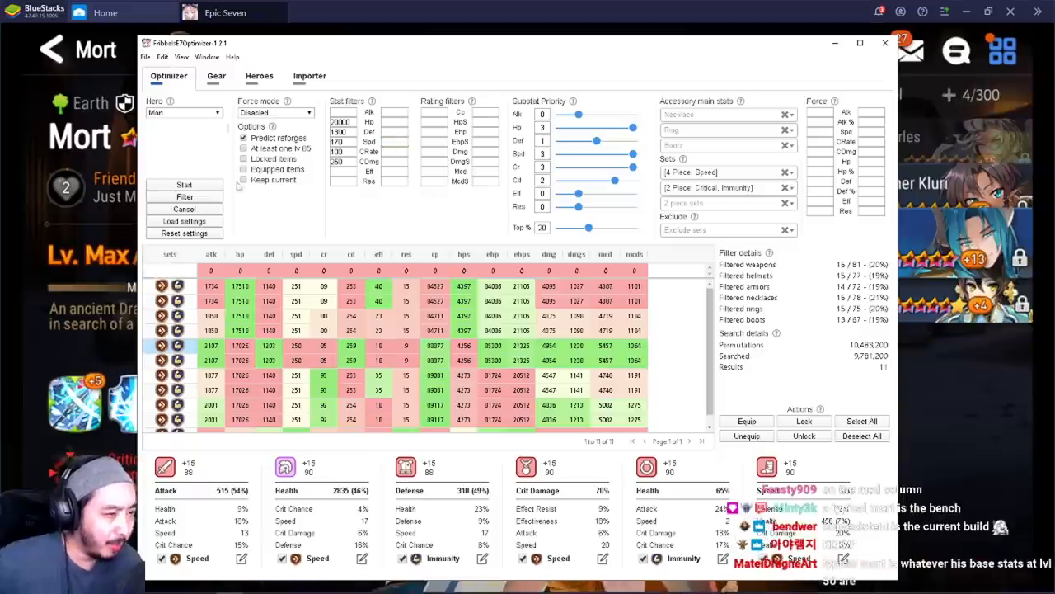
- Change the 4-piece set requirement, then restore it to Speed only
left_click(725, 172)
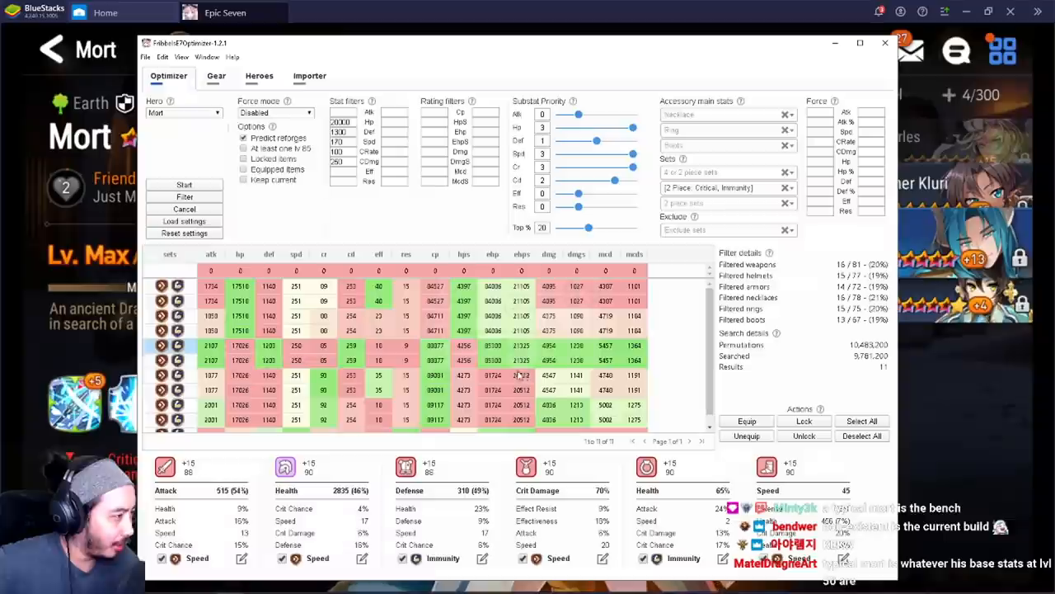
left_click(726, 172)
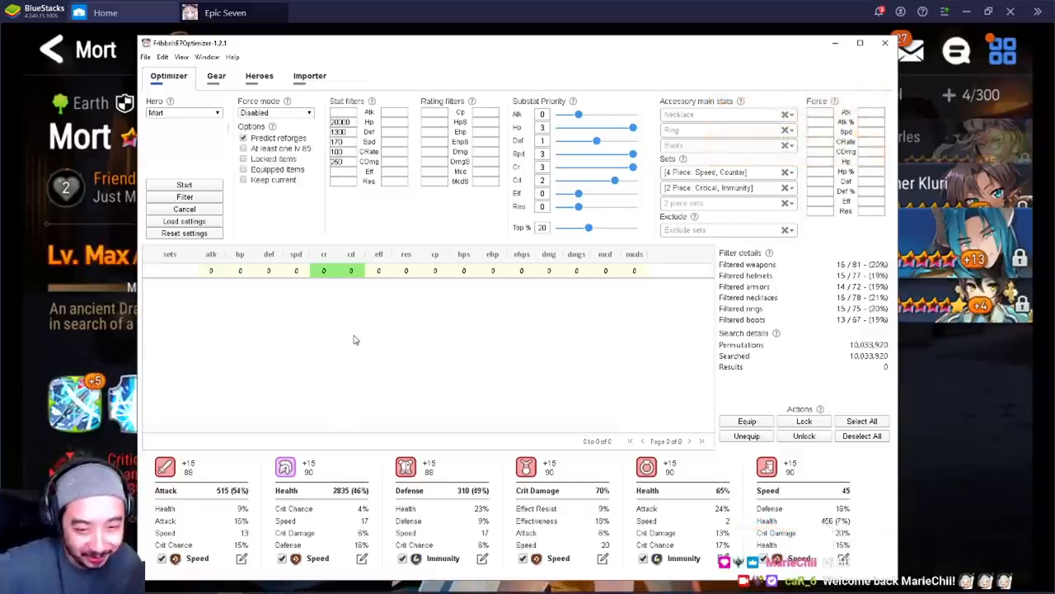
mouse_move(527, 240)
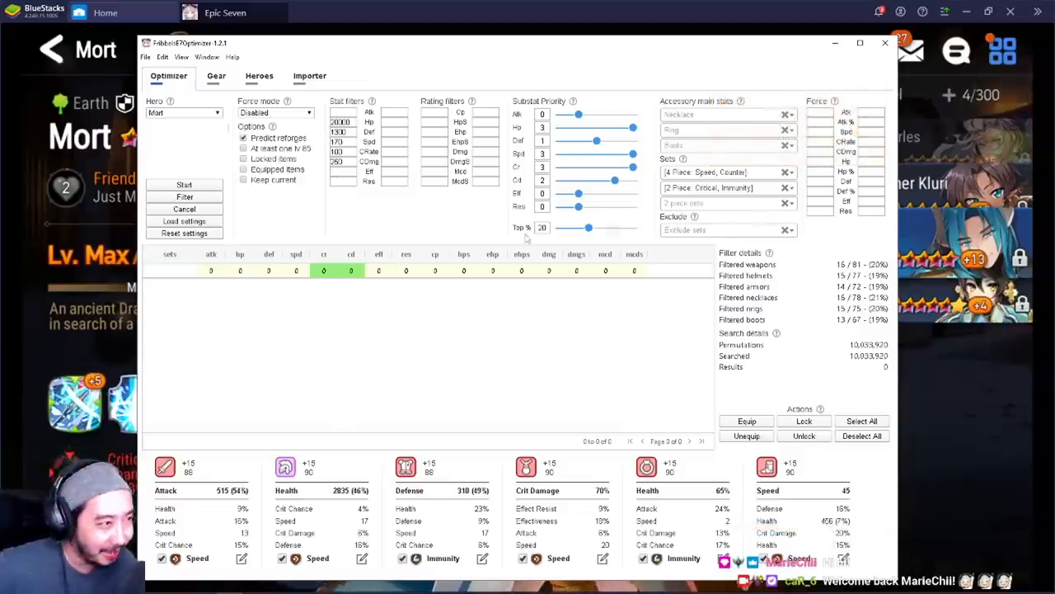
left_click(726, 171)
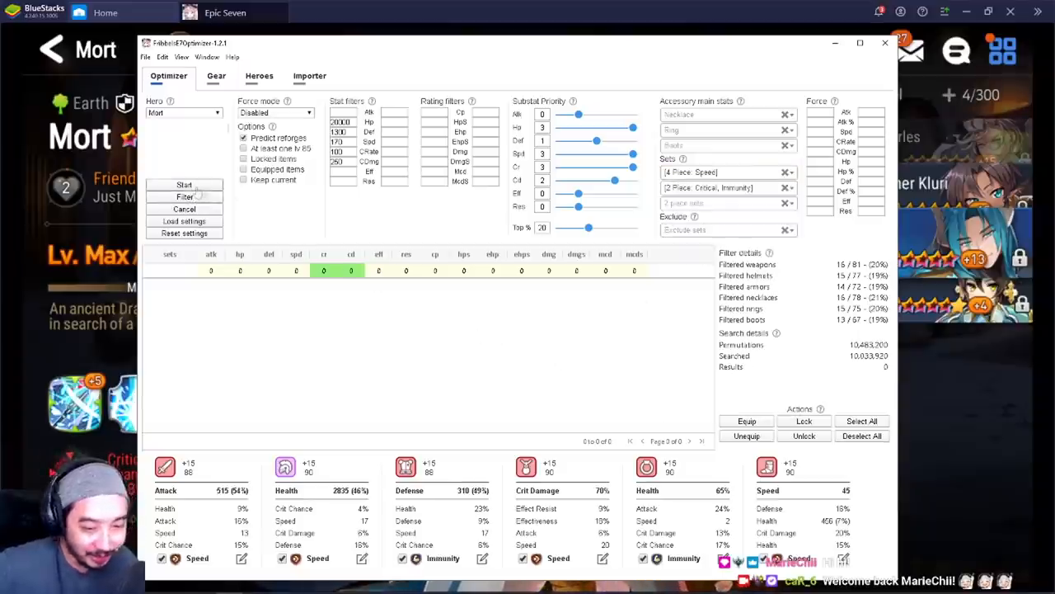
- Rerun the search to get 15 fresh Mort builds with the 4-piece Speed set
left_click(185, 184)
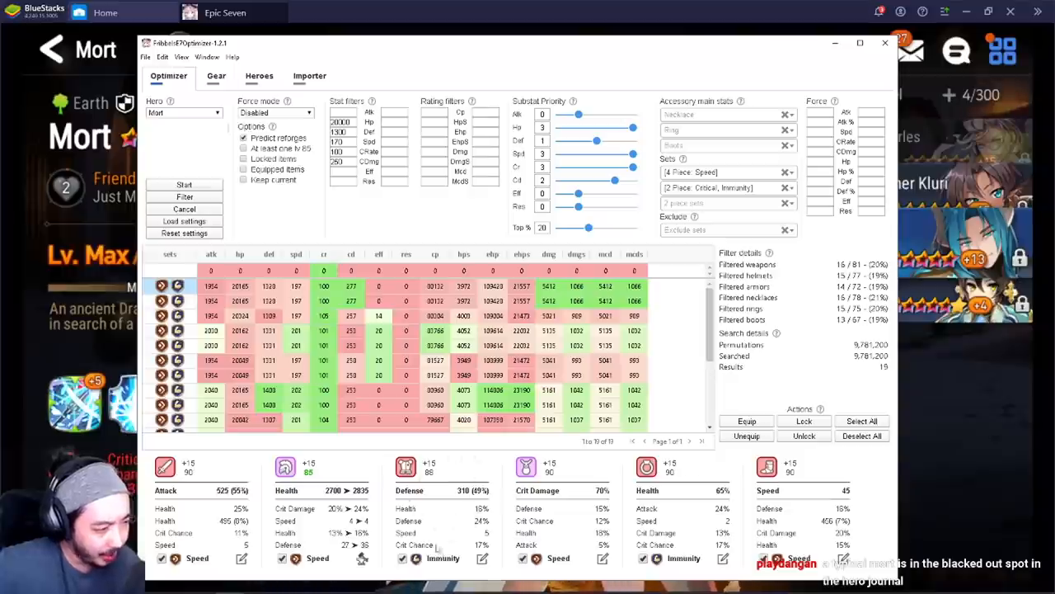
mouse_move(696, 515)
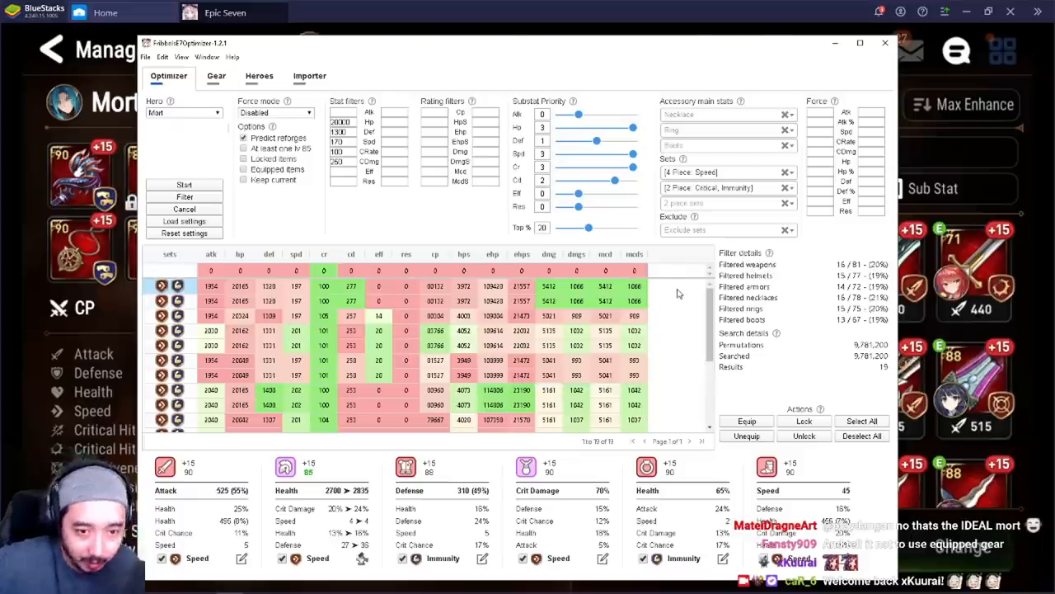
left_click(310, 76)
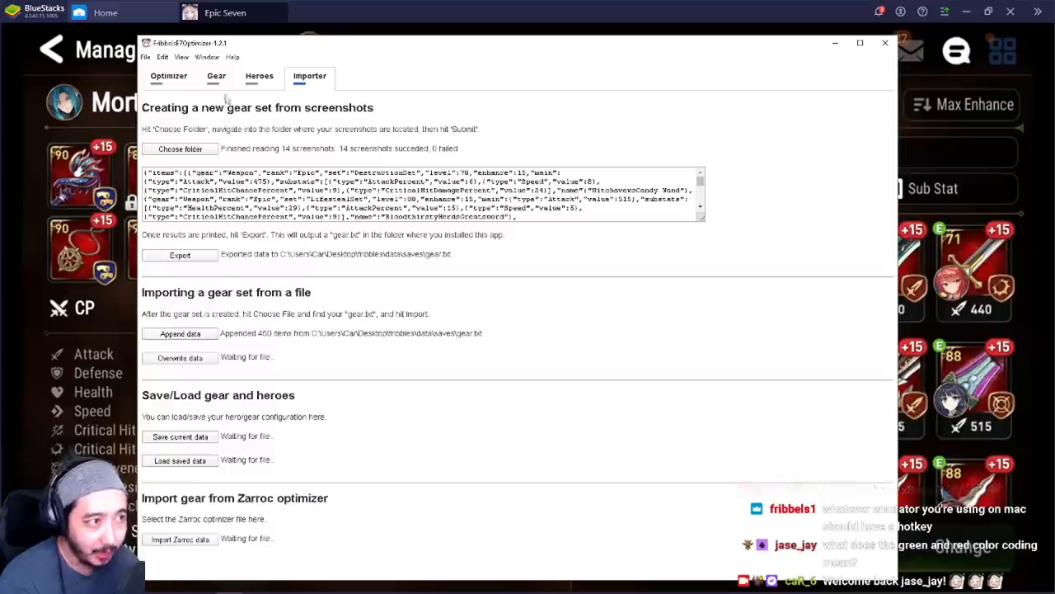
left_click(258, 76)
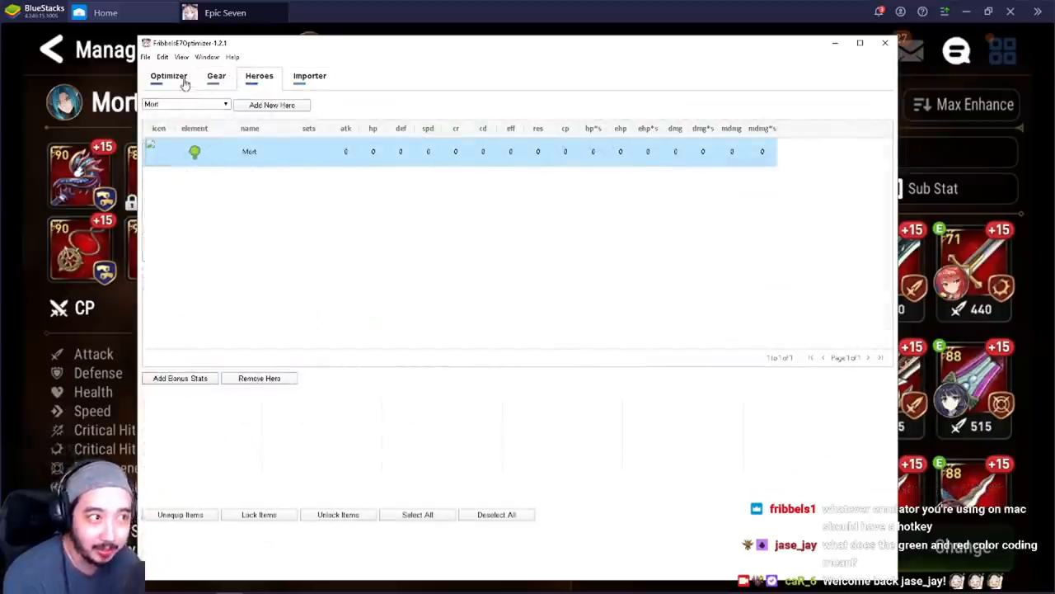
left_click(168, 76)
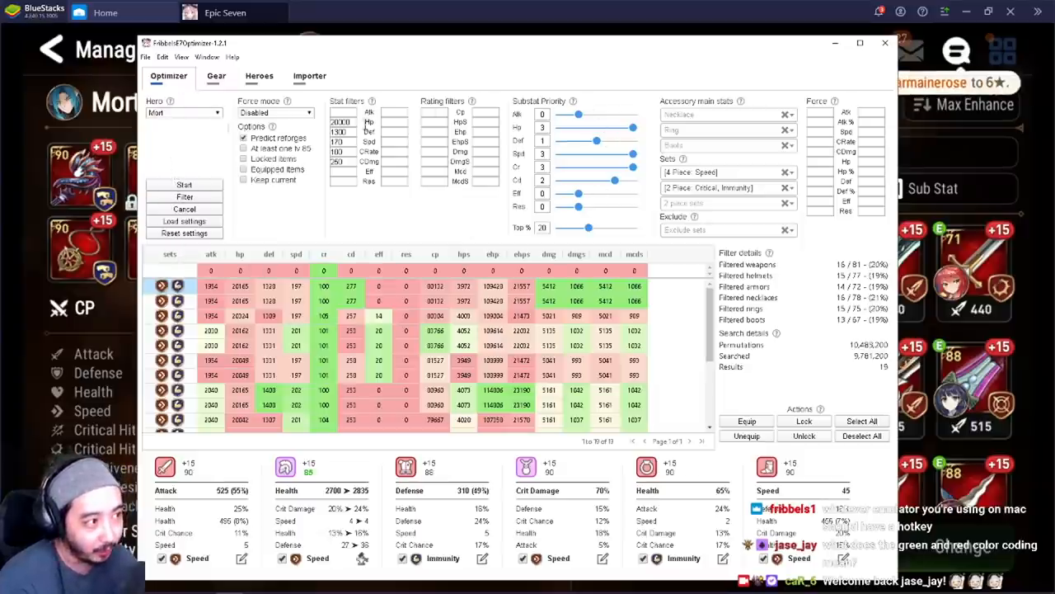